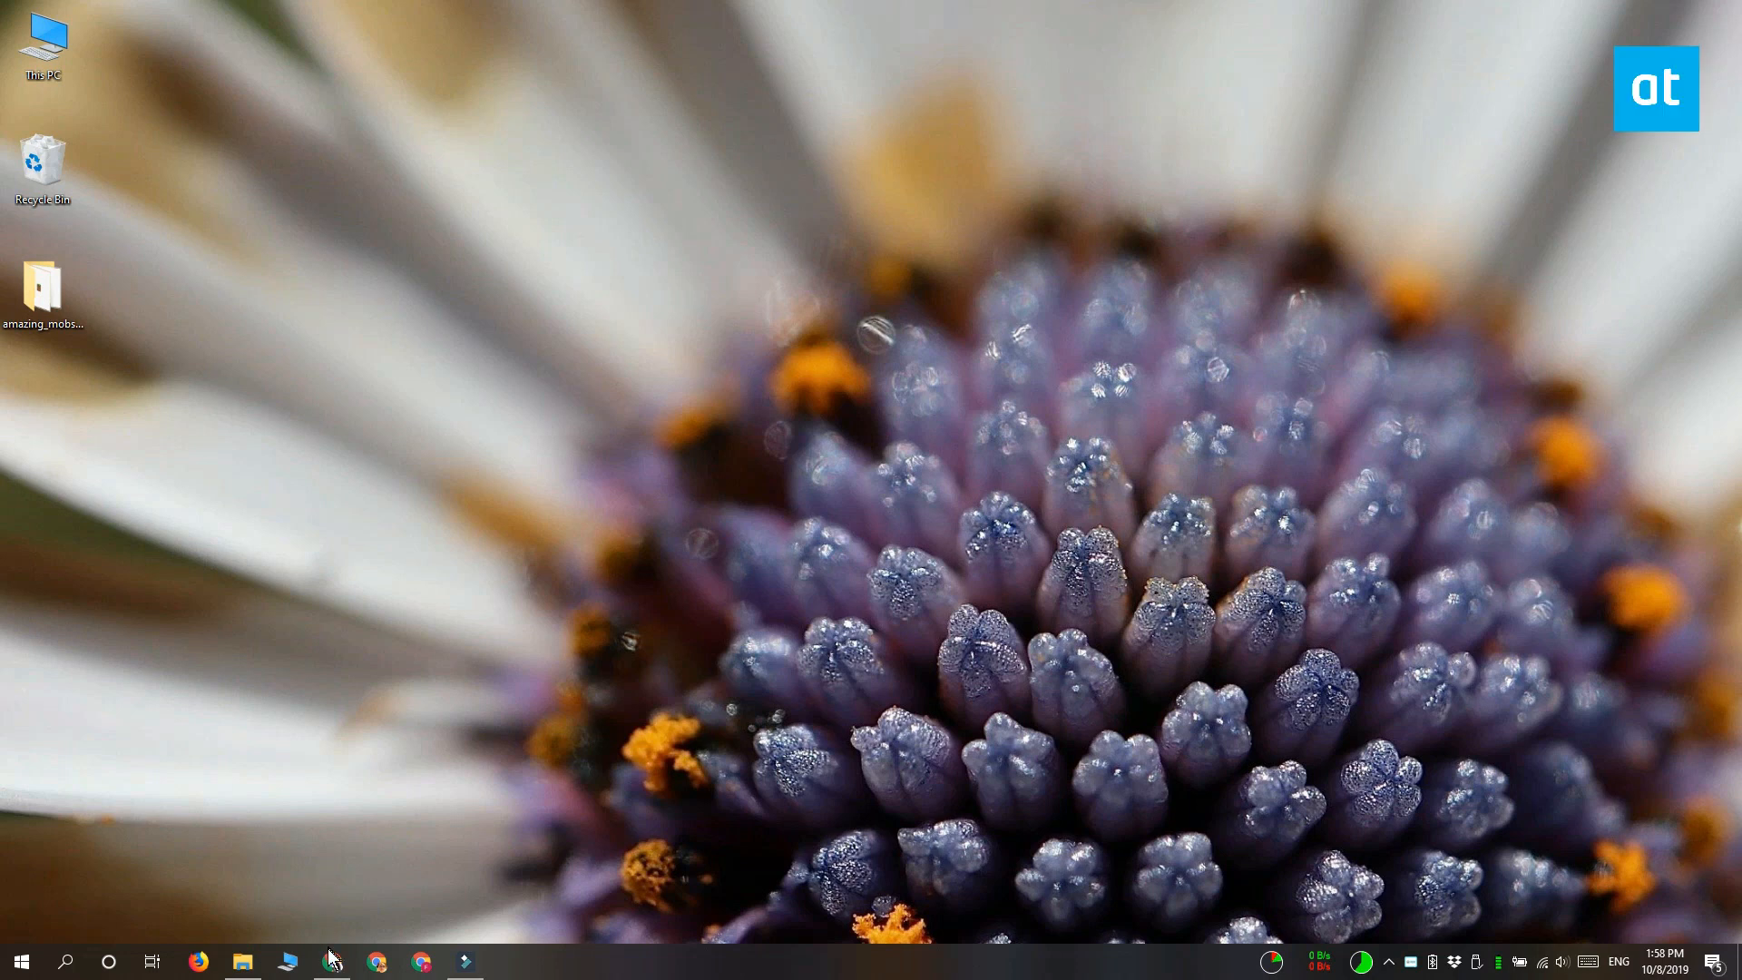
Bring up Chrome showing the minecraft.net/en-us/addons page
click(376, 960)
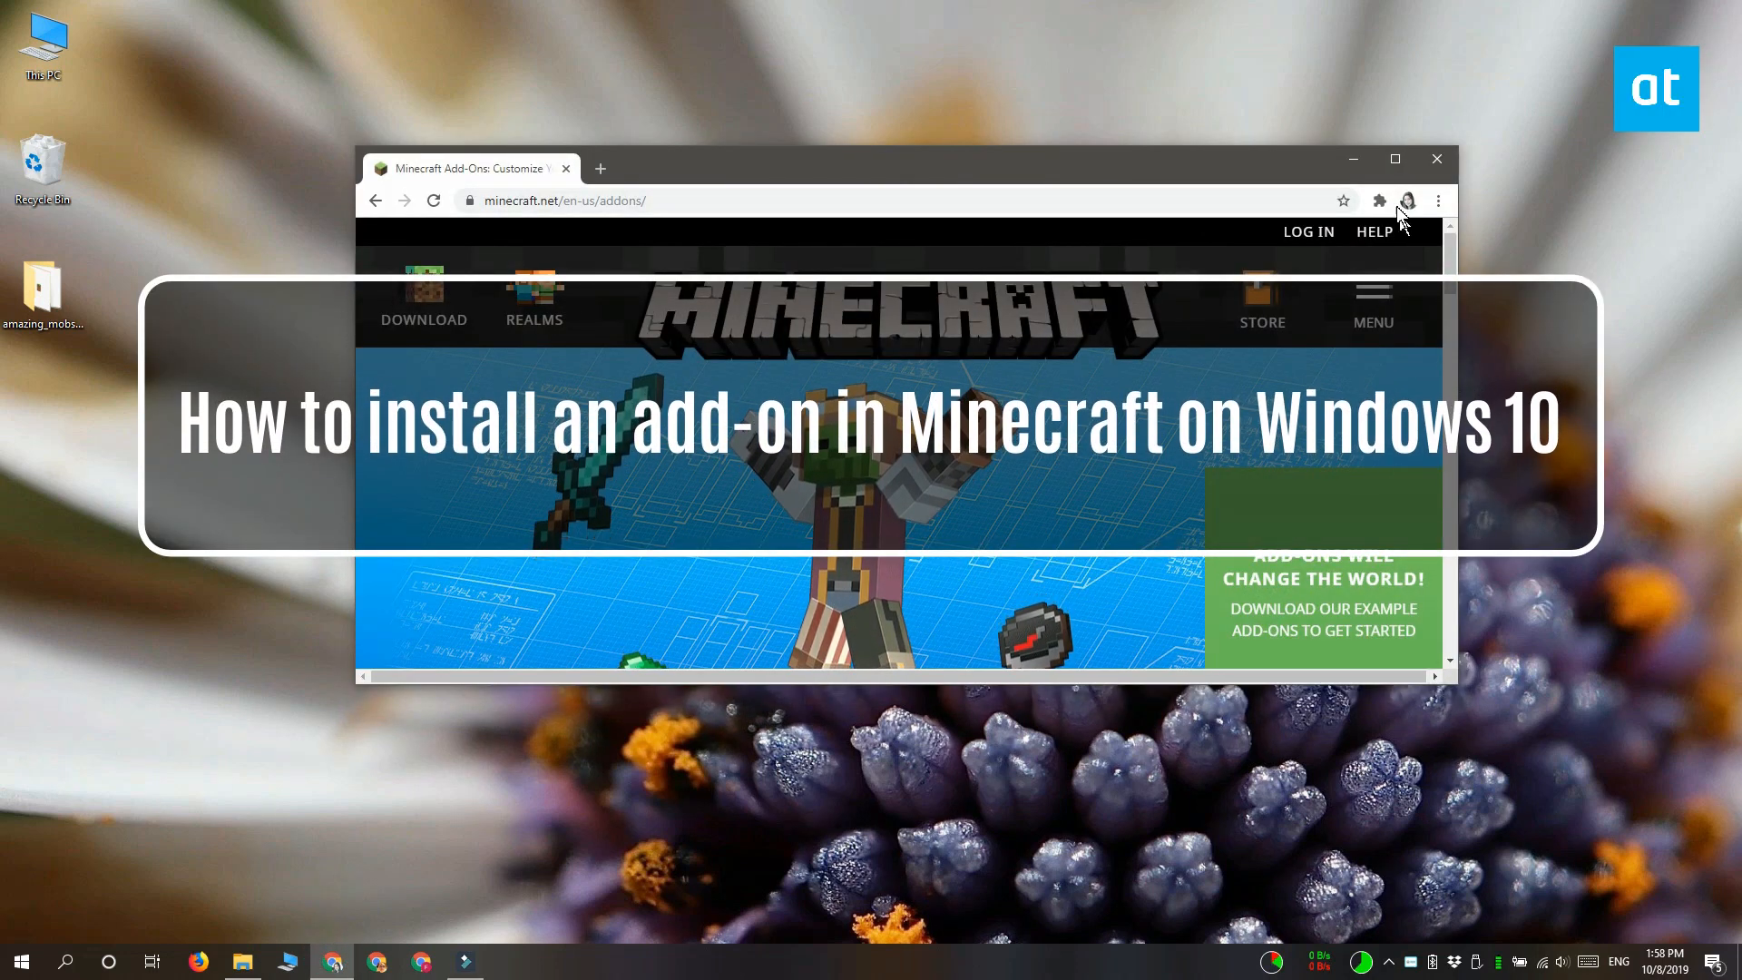
Maximize Chrome and download the Castle Siege sample as castle-siege.mcworld to the Desktop
click(1395, 159)
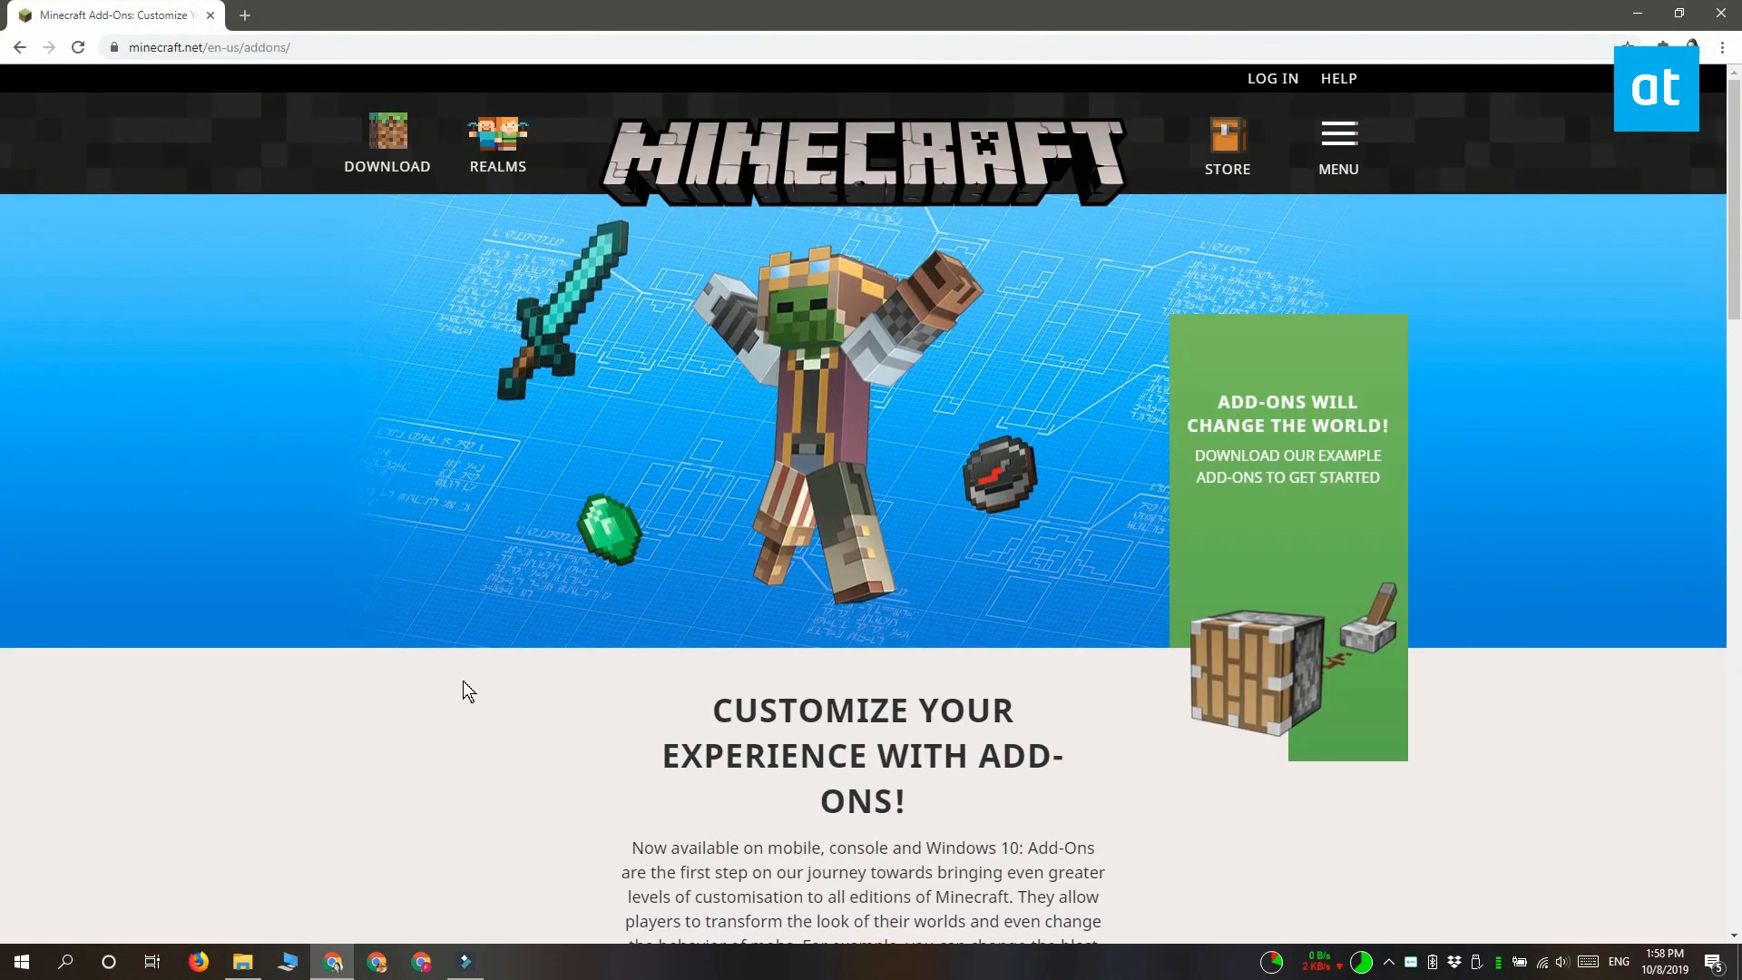
scroll(down, 3)
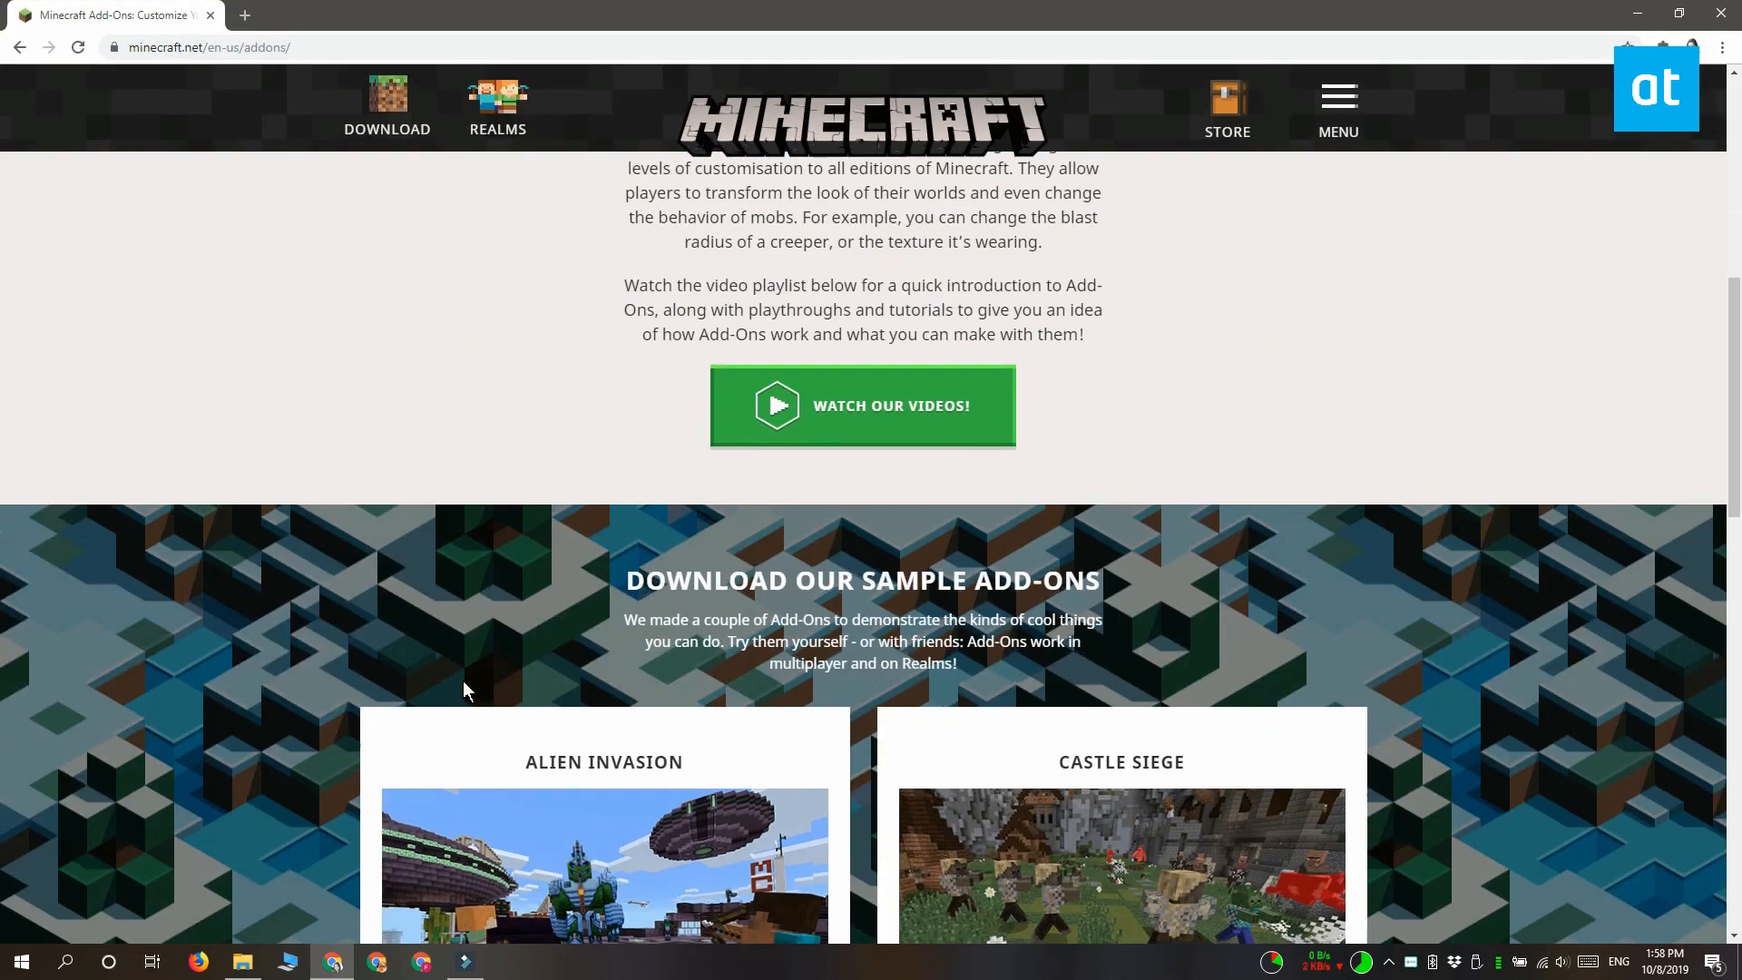
scroll(down, 3)
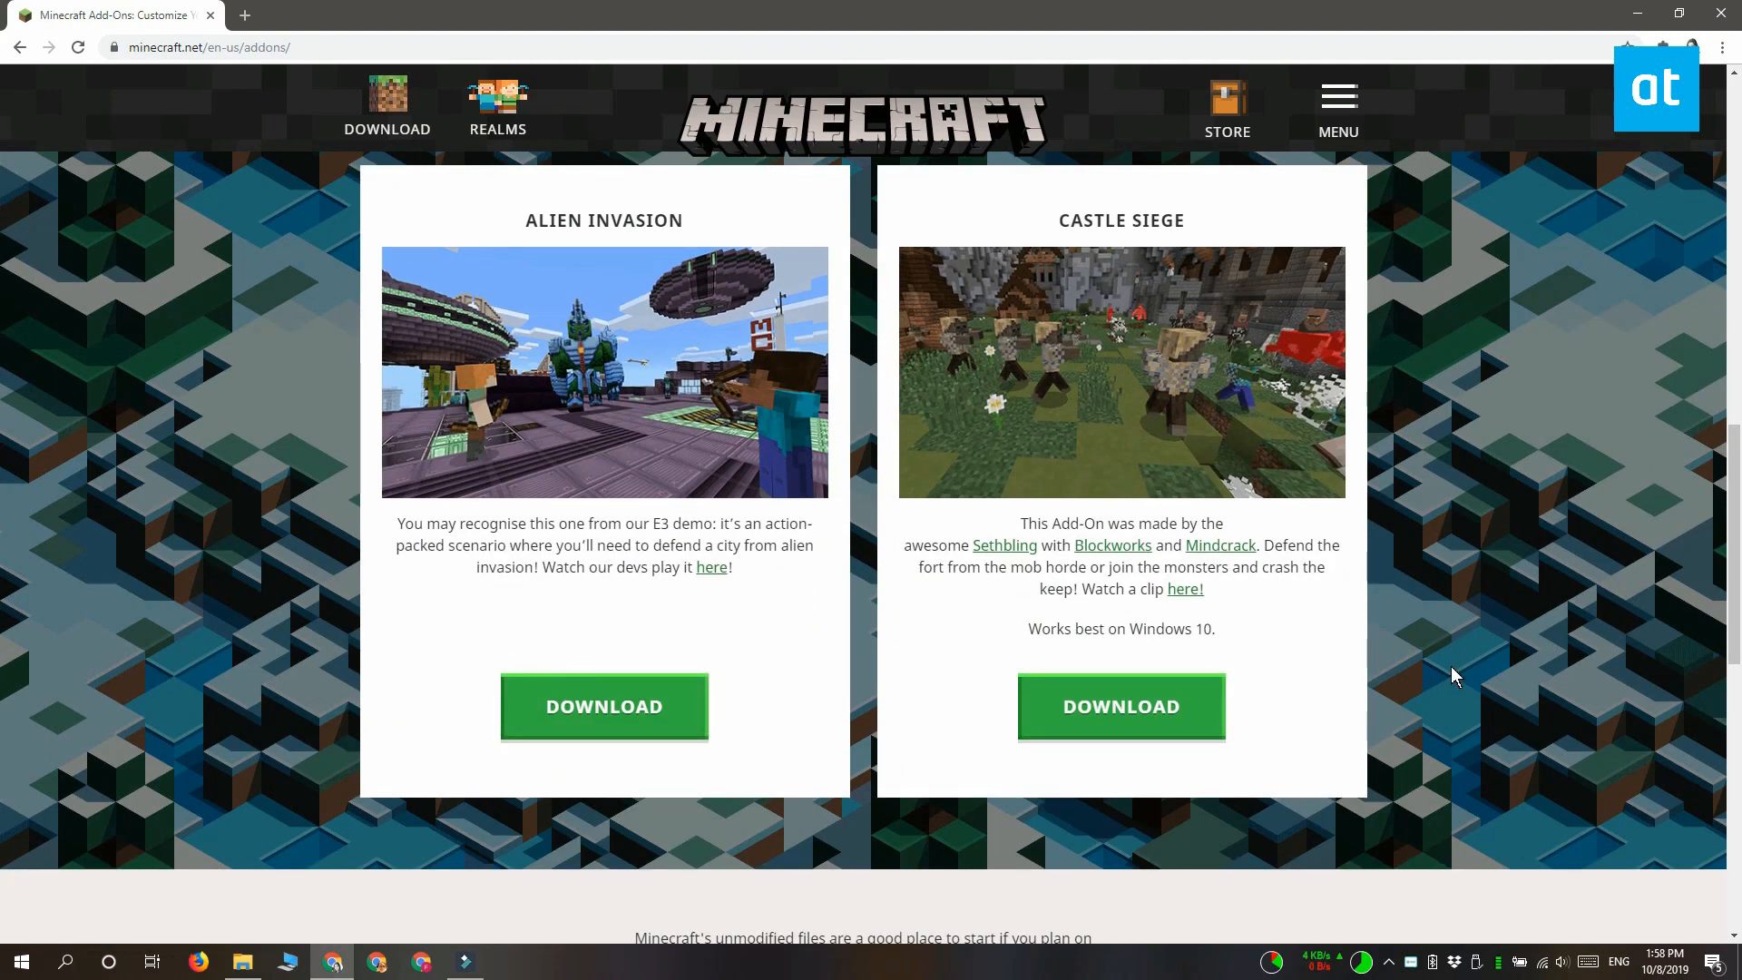
mouse_move(1122, 707)
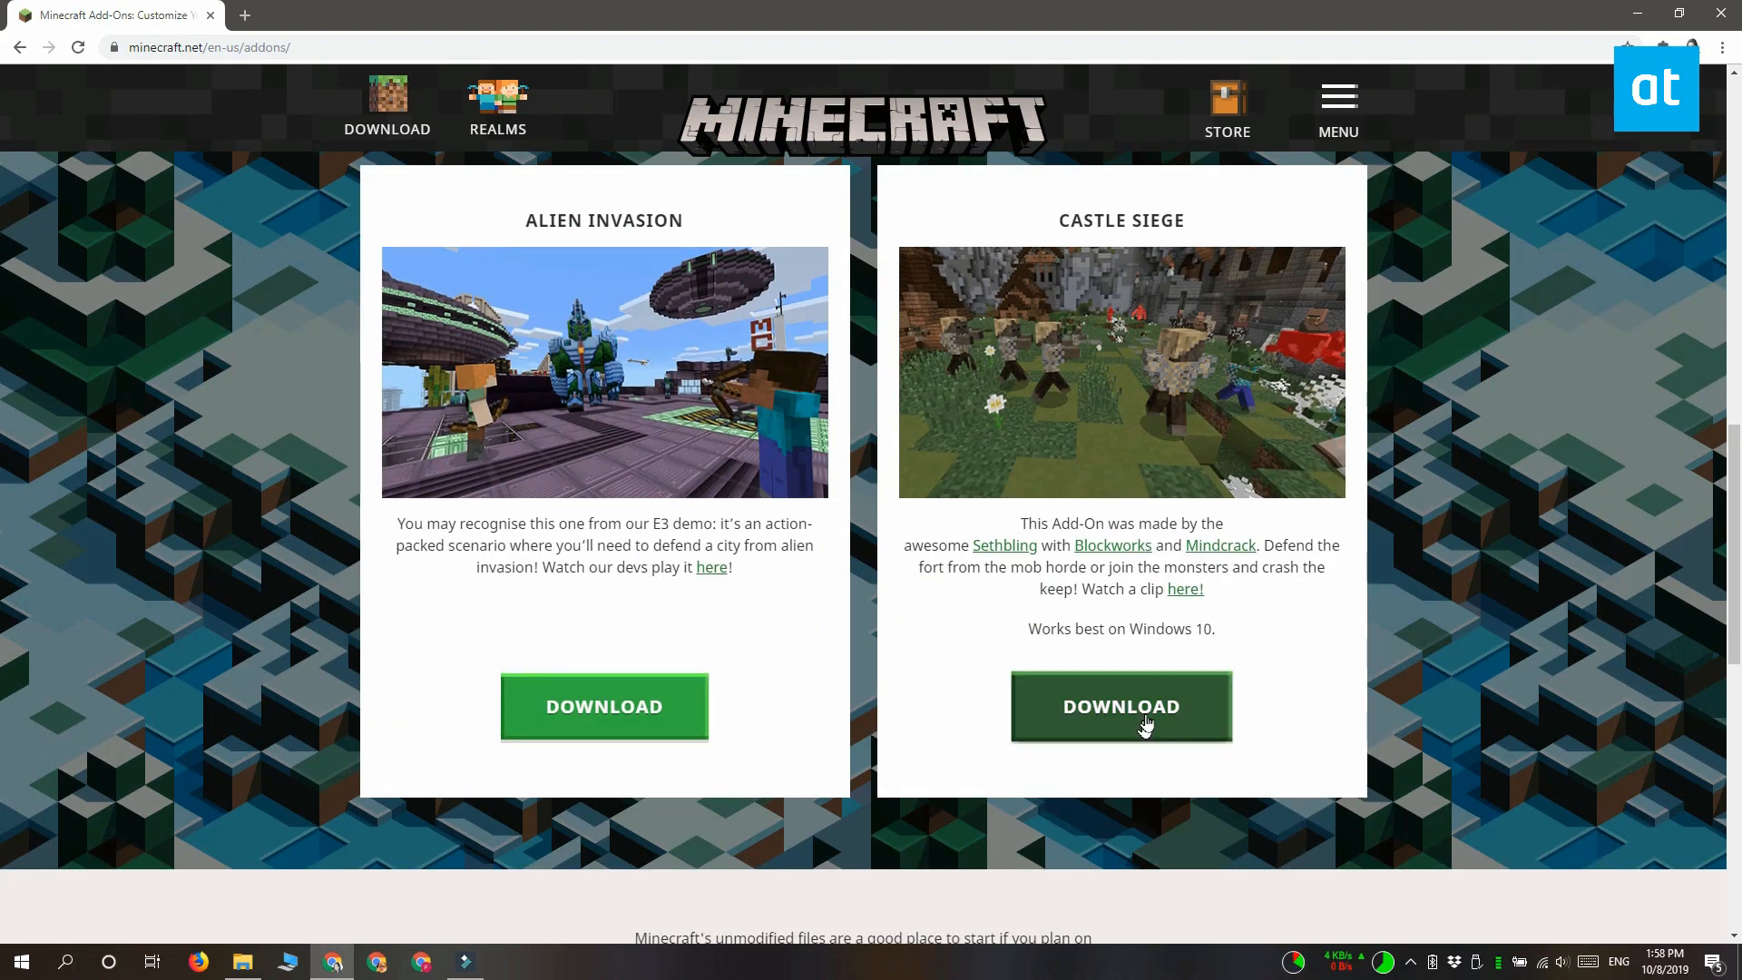
click(1121, 707)
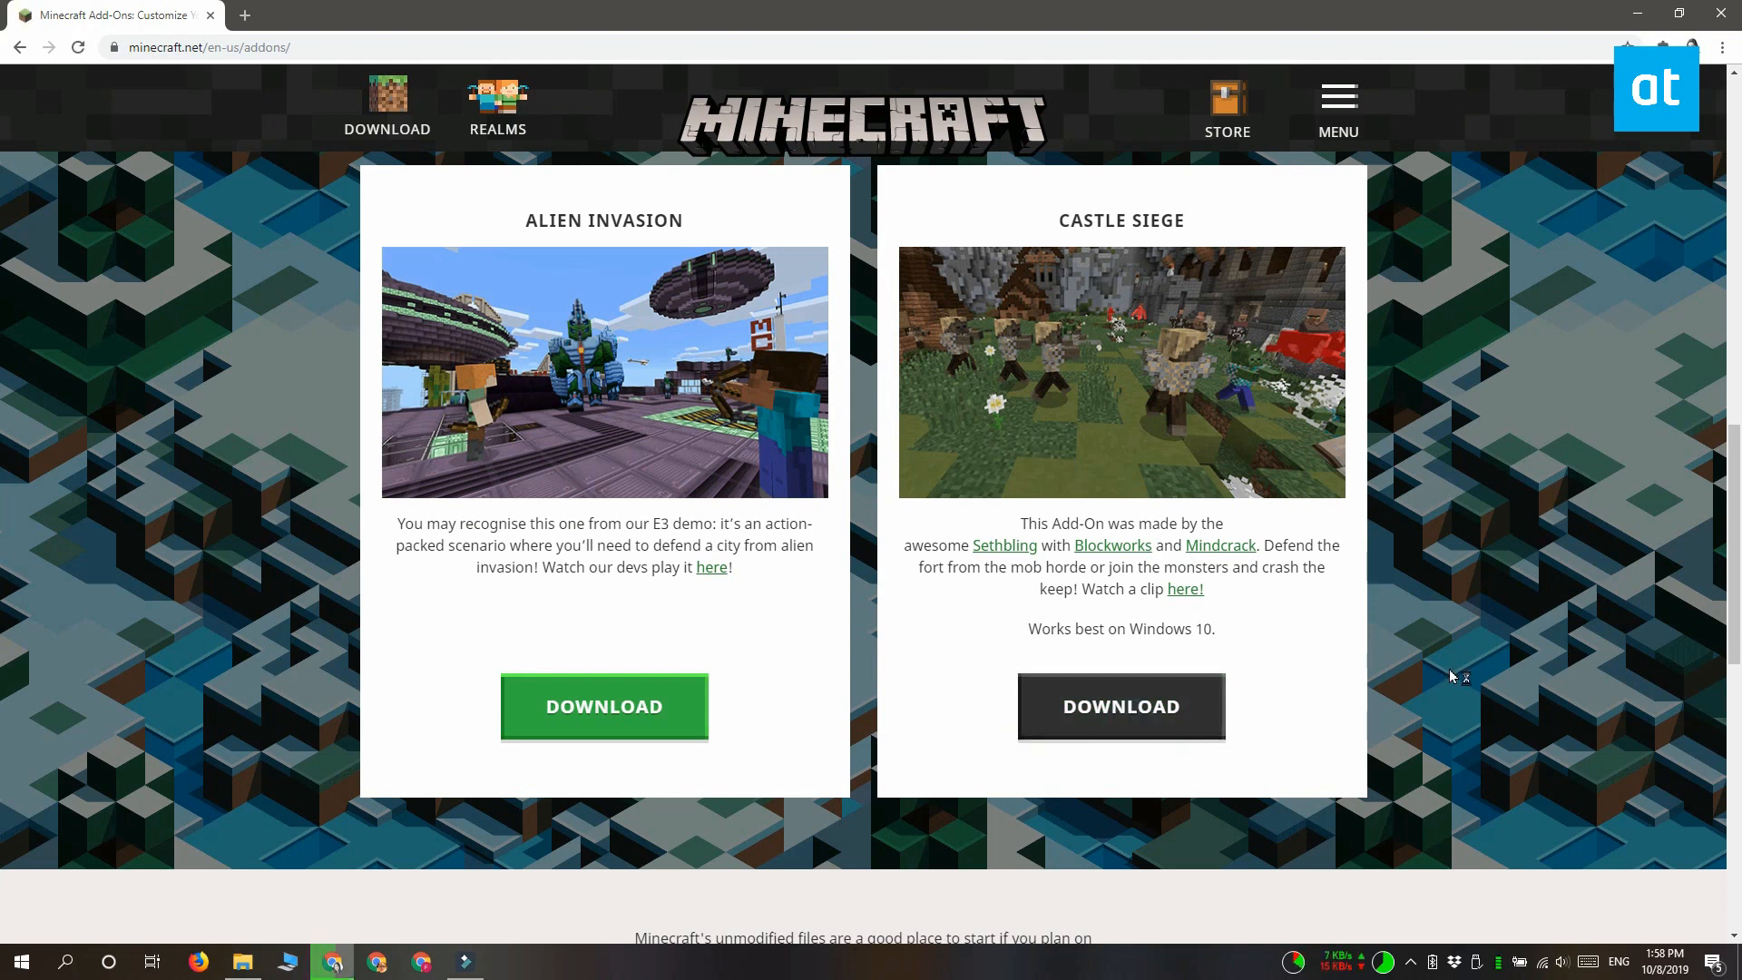
click(1119, 707)
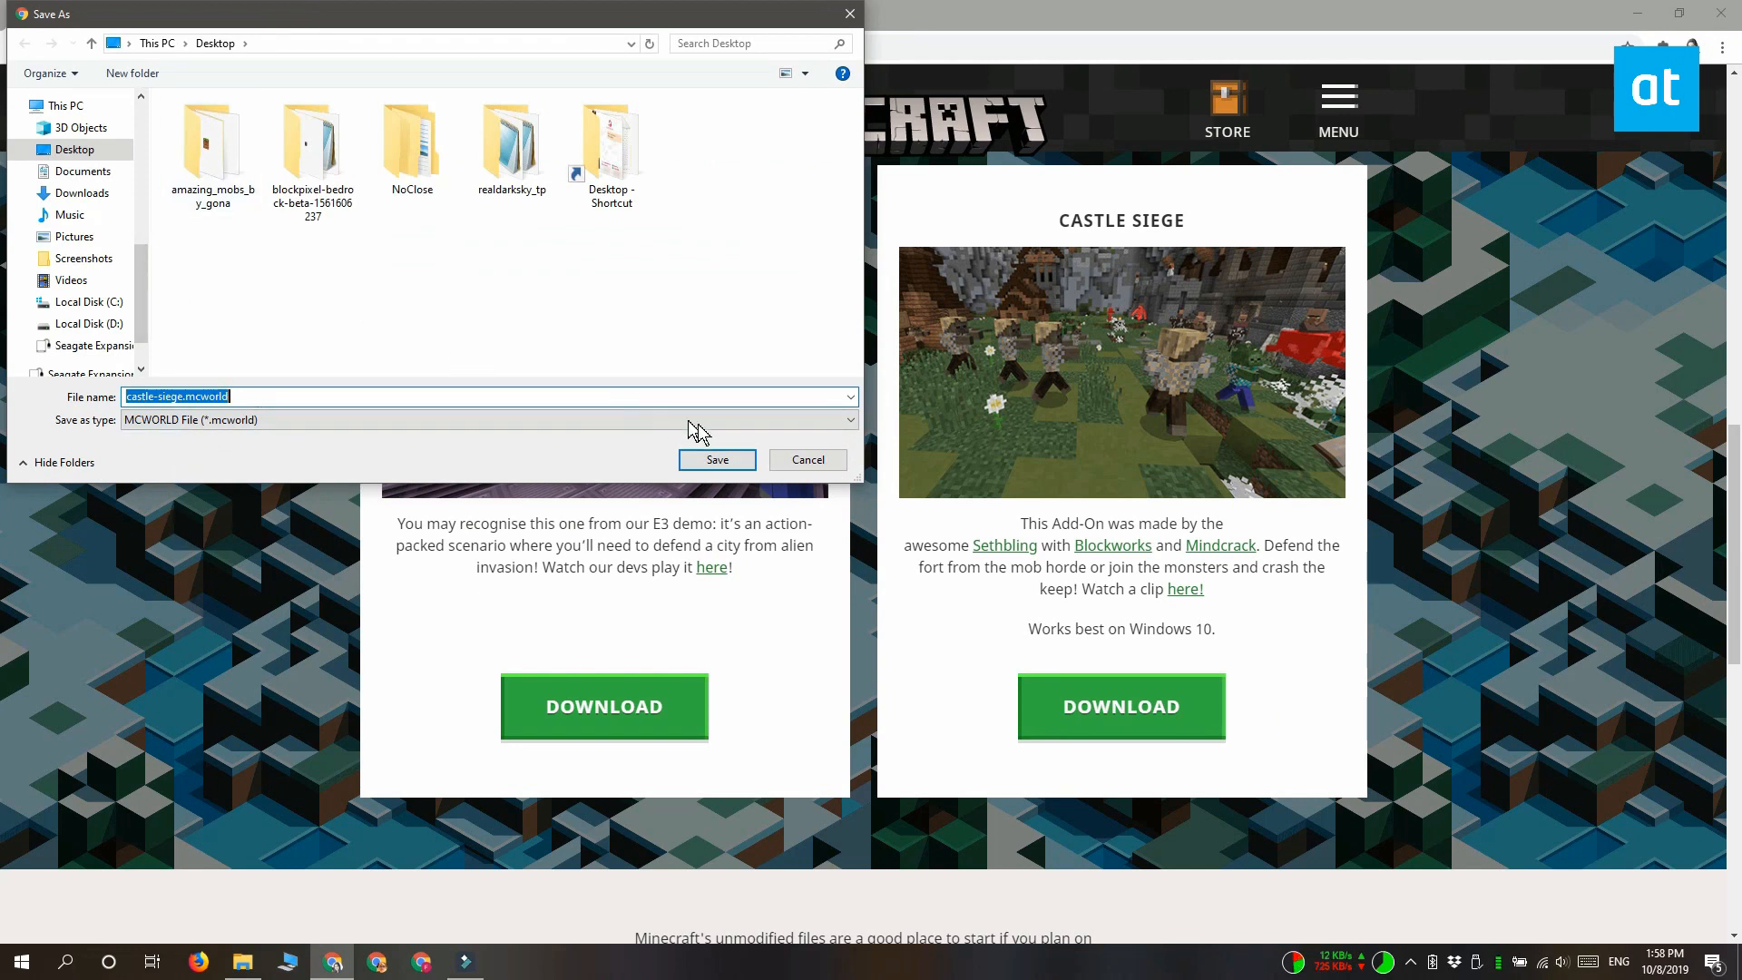
click(717, 460)
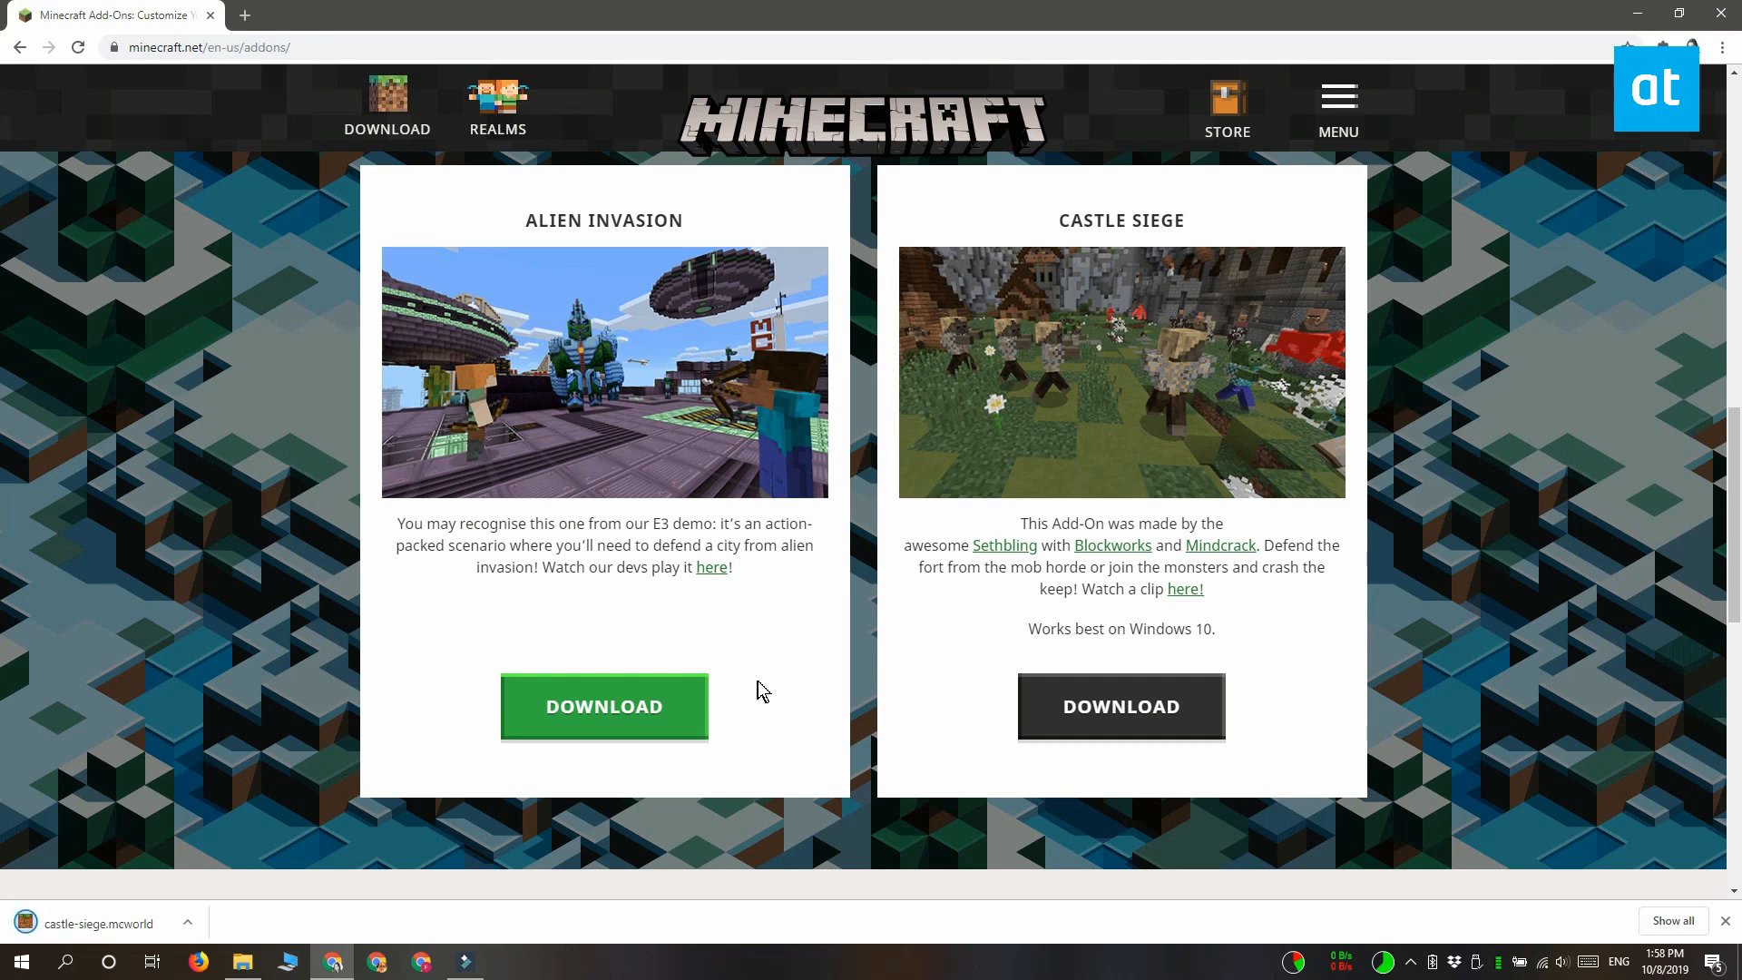
Scroll the add-ons page to review the Installation Instructions
scroll(down, 3)
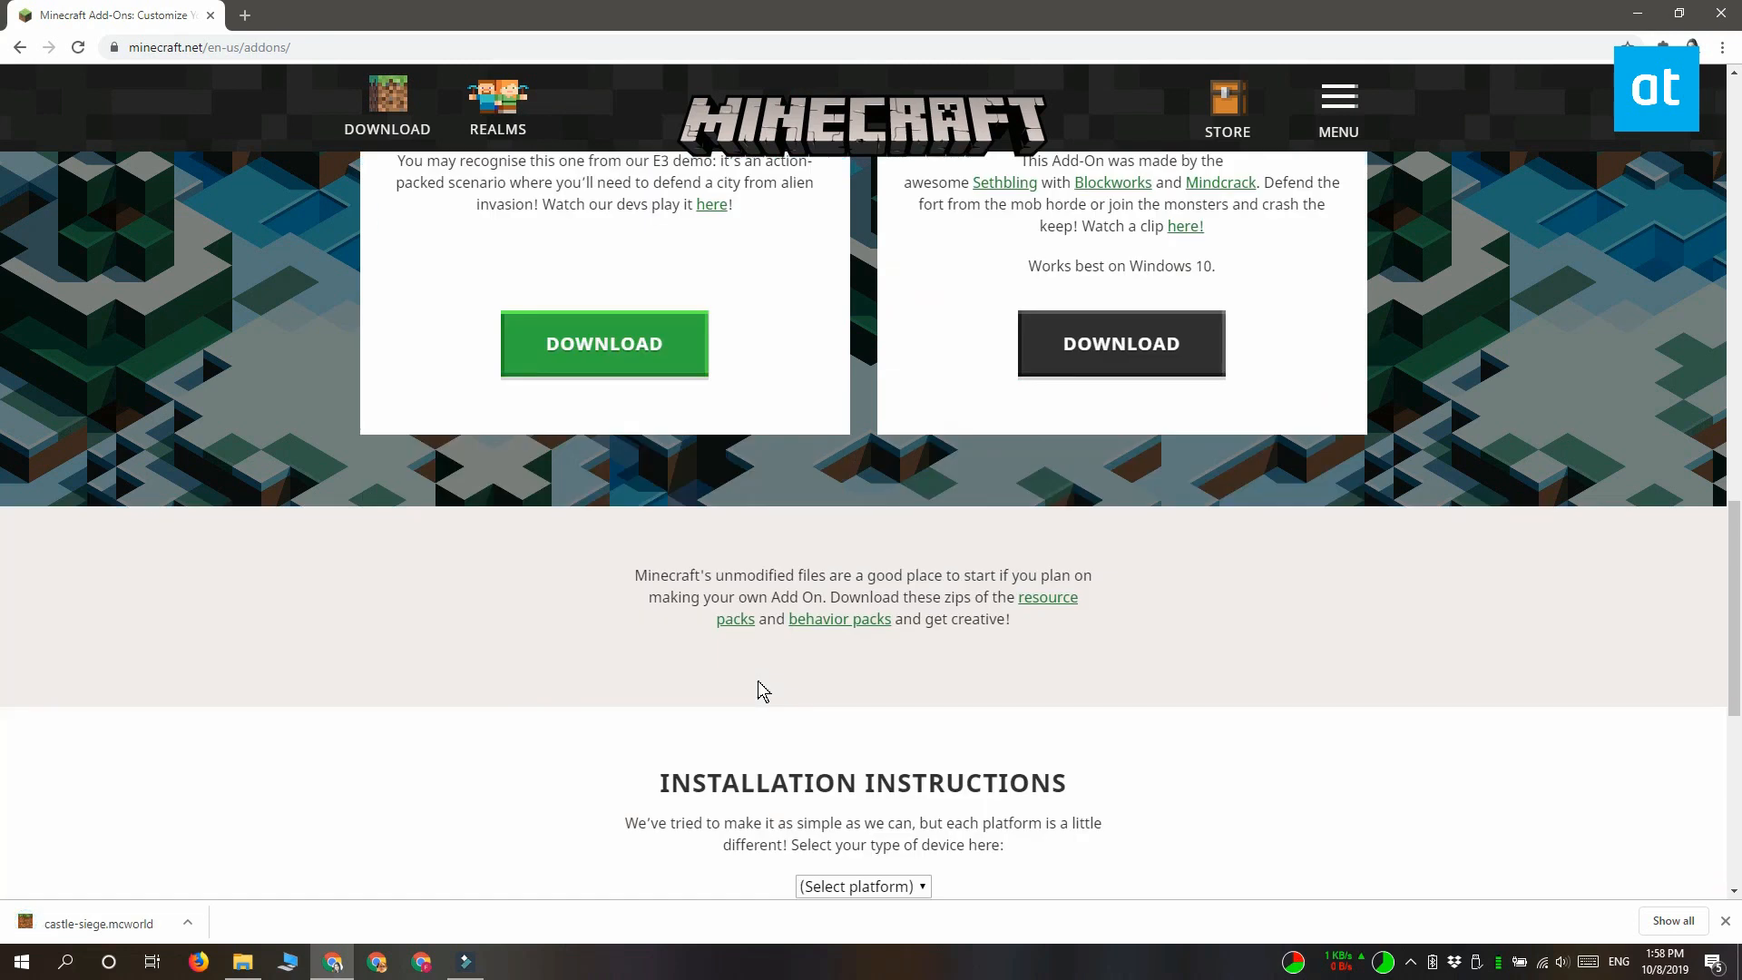
scroll(up, 3)
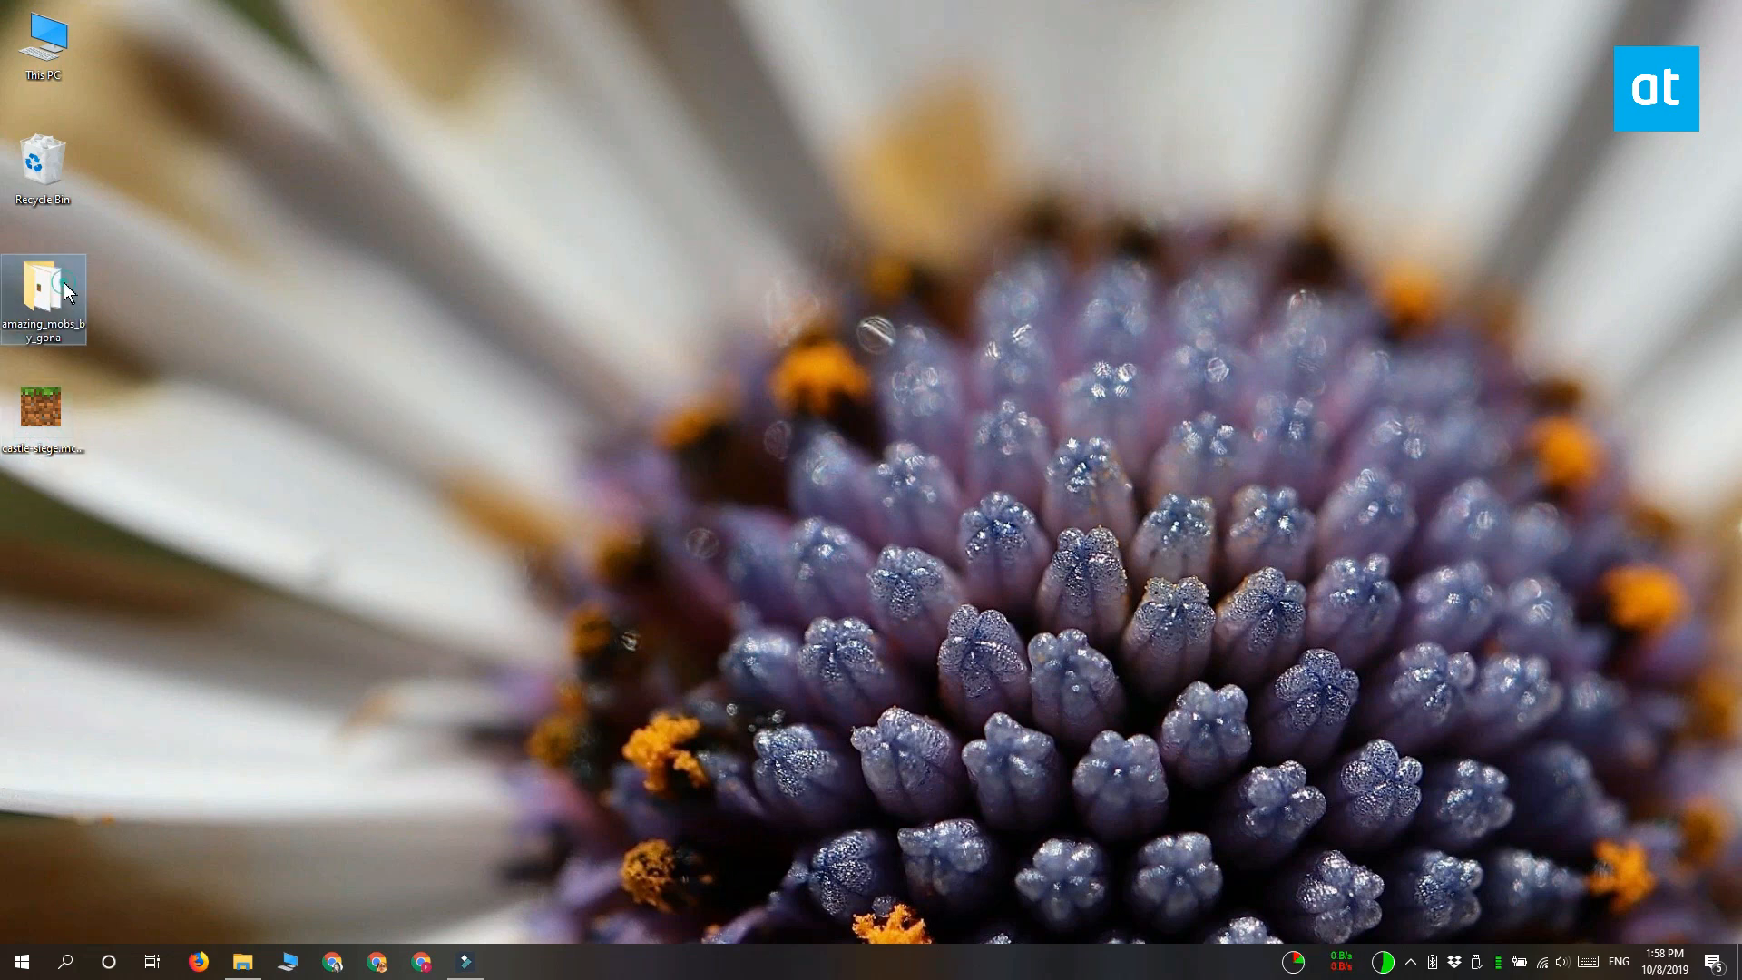
Open castle-siege.mcworld from the desktop so Minecraft launches and imports it
double_click(44, 289)
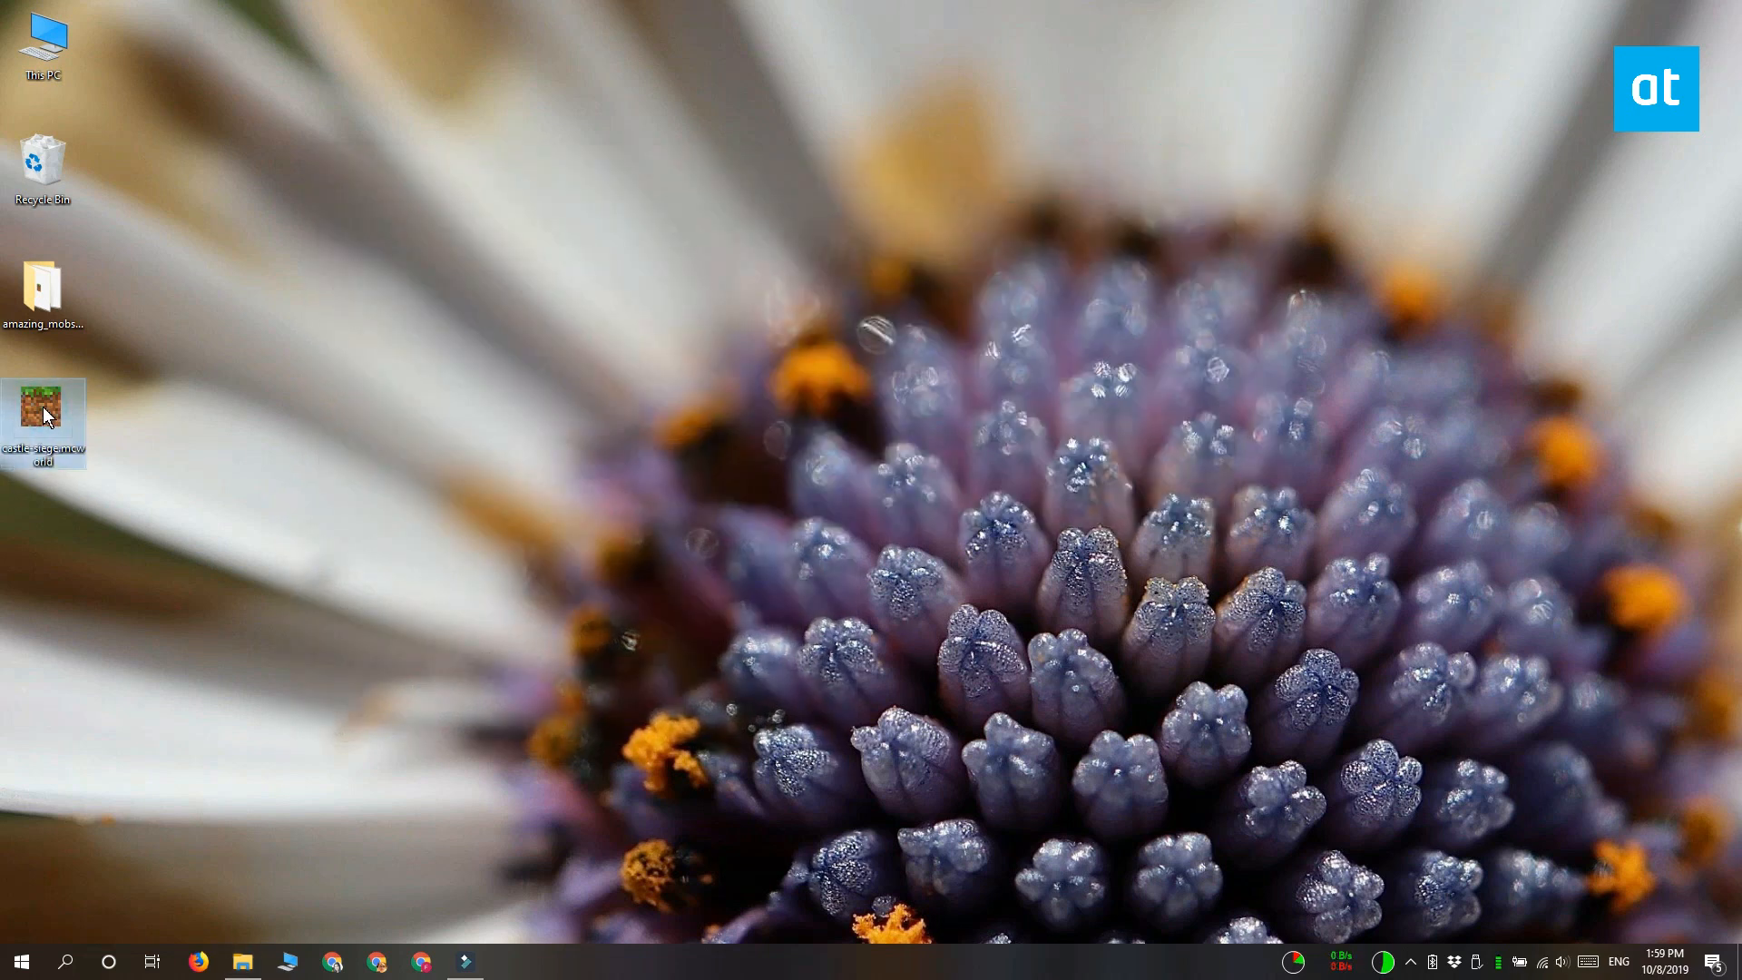
double_click(44, 421)
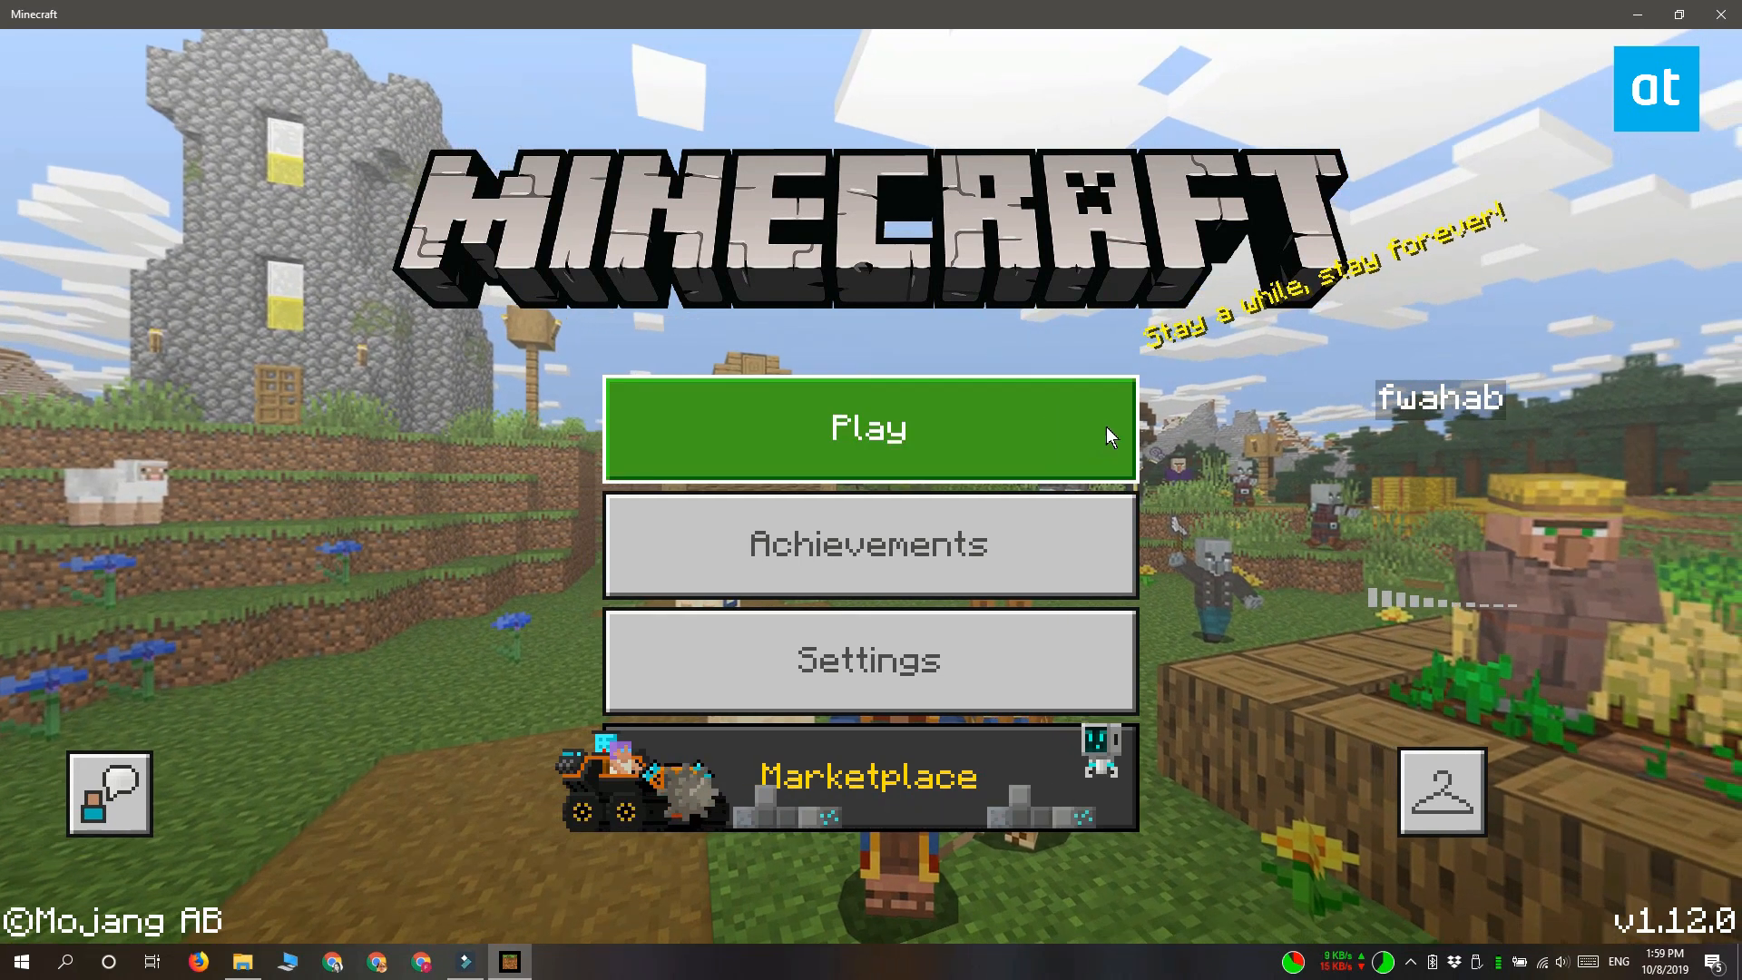
Find Castle Siege Demo World at the bottom of the worlds list, then open amazing_mobs_by_gona
click(869, 429)
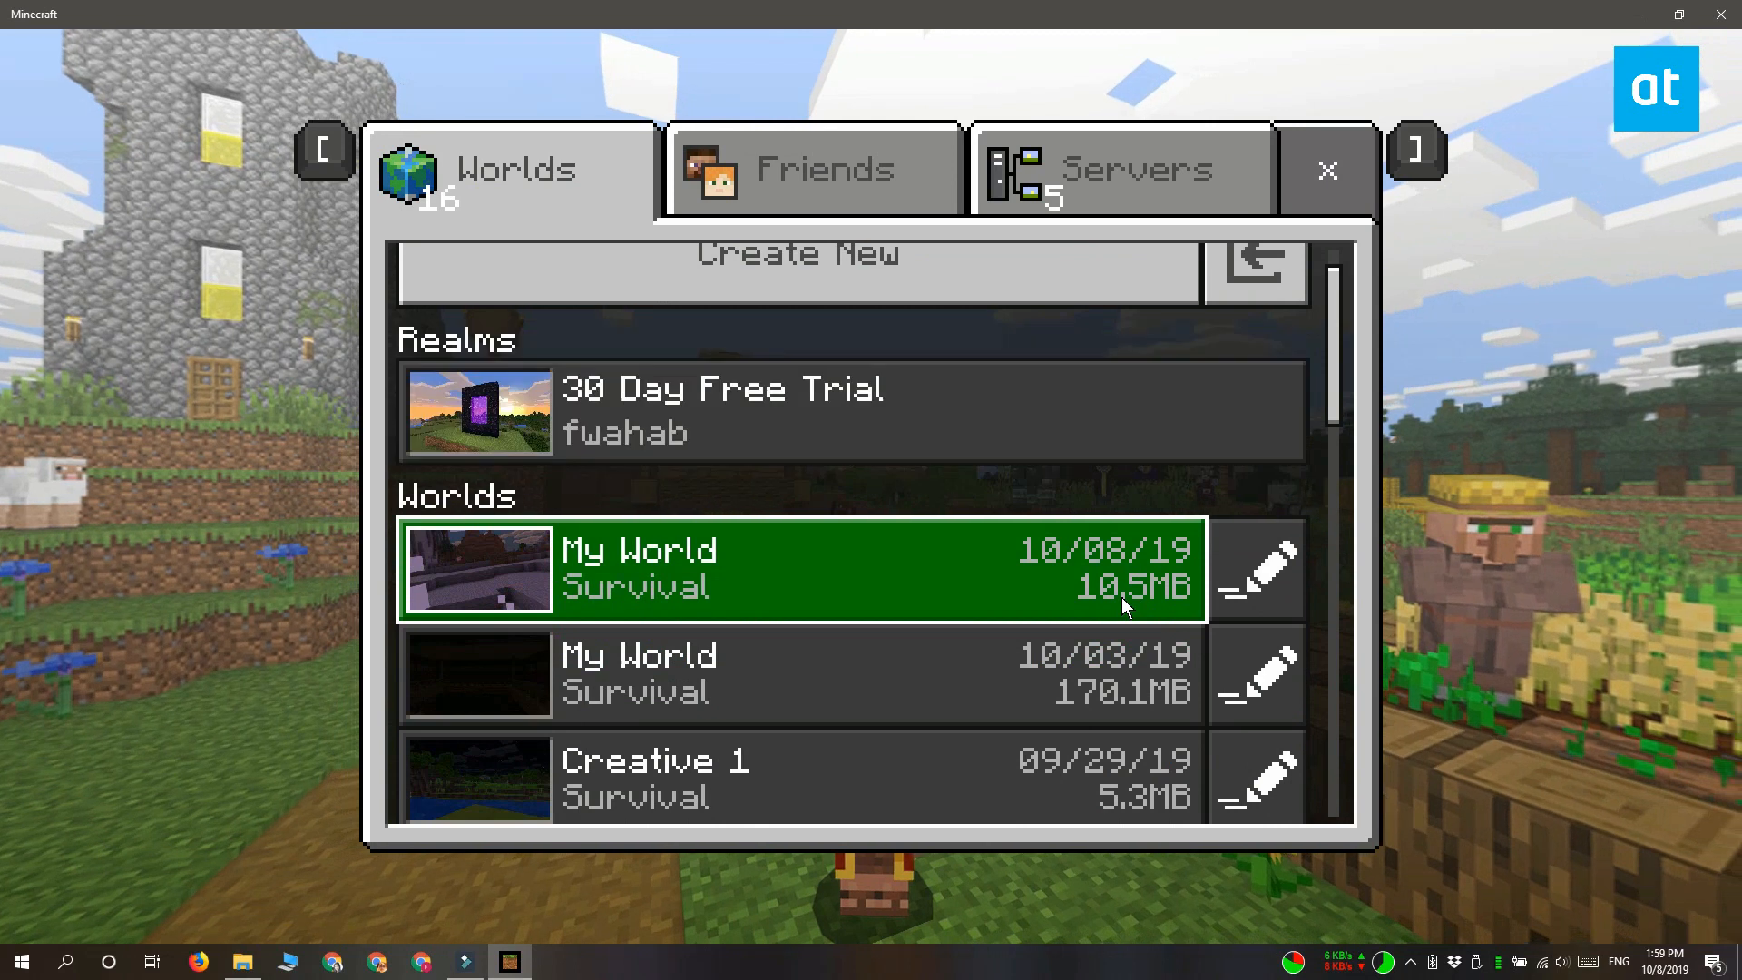
scroll(down, 3)
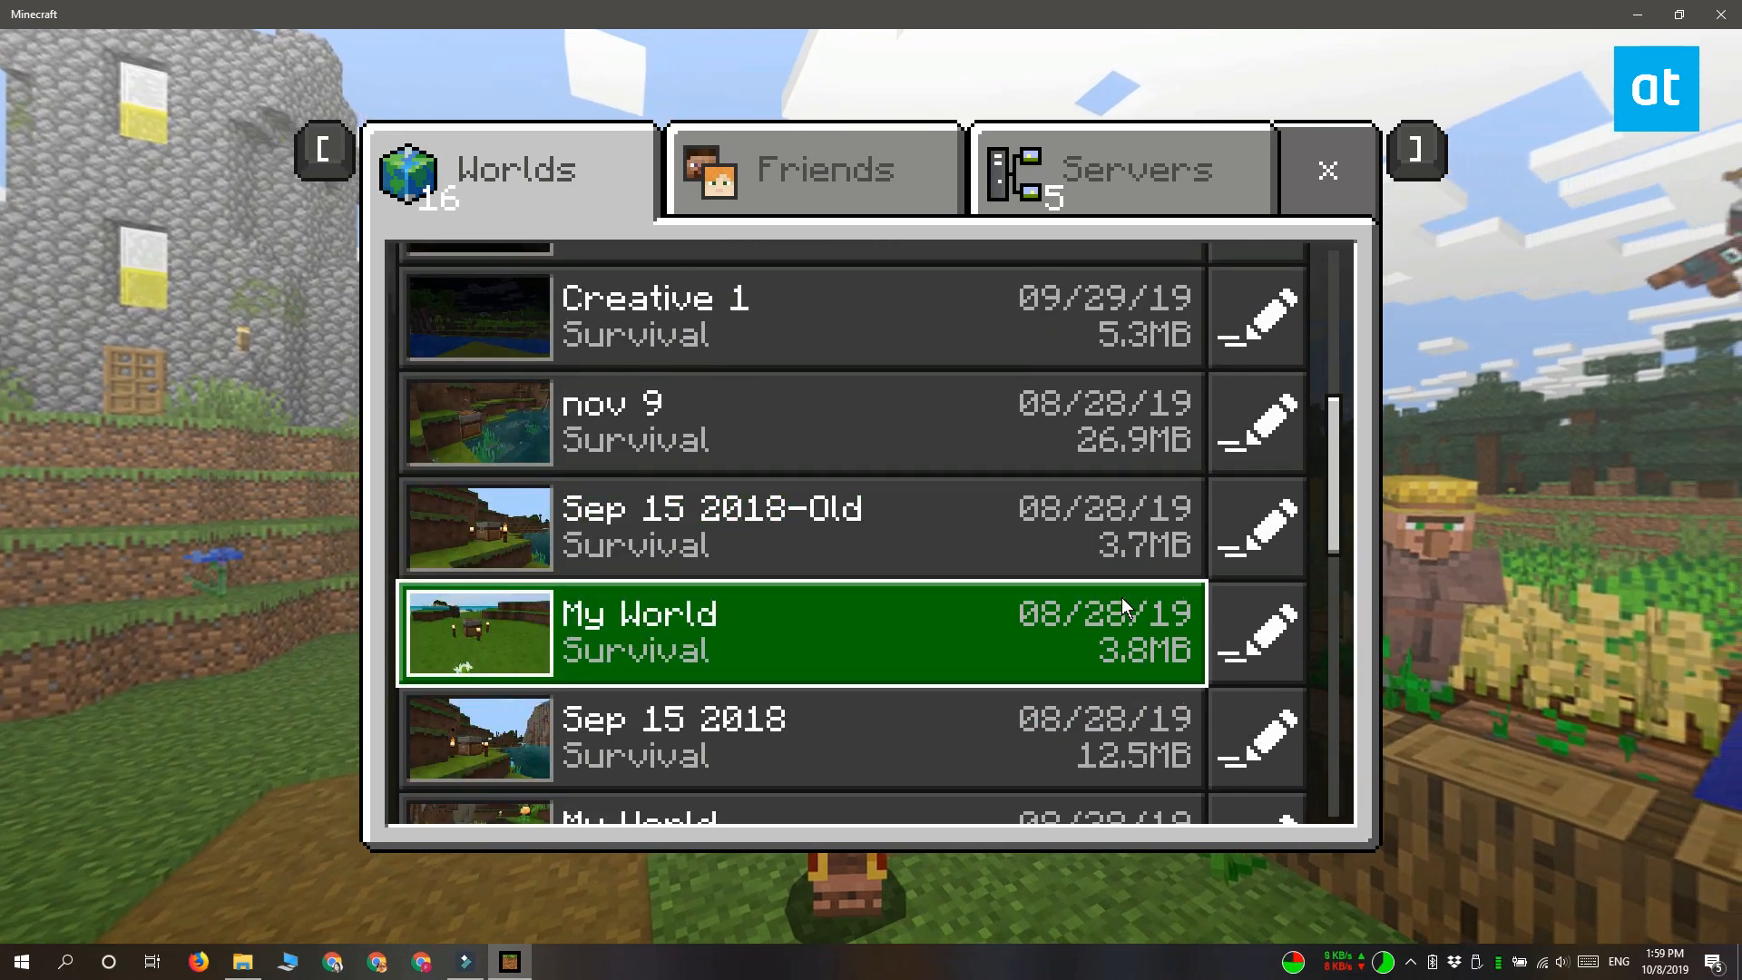
scroll(down, 3)
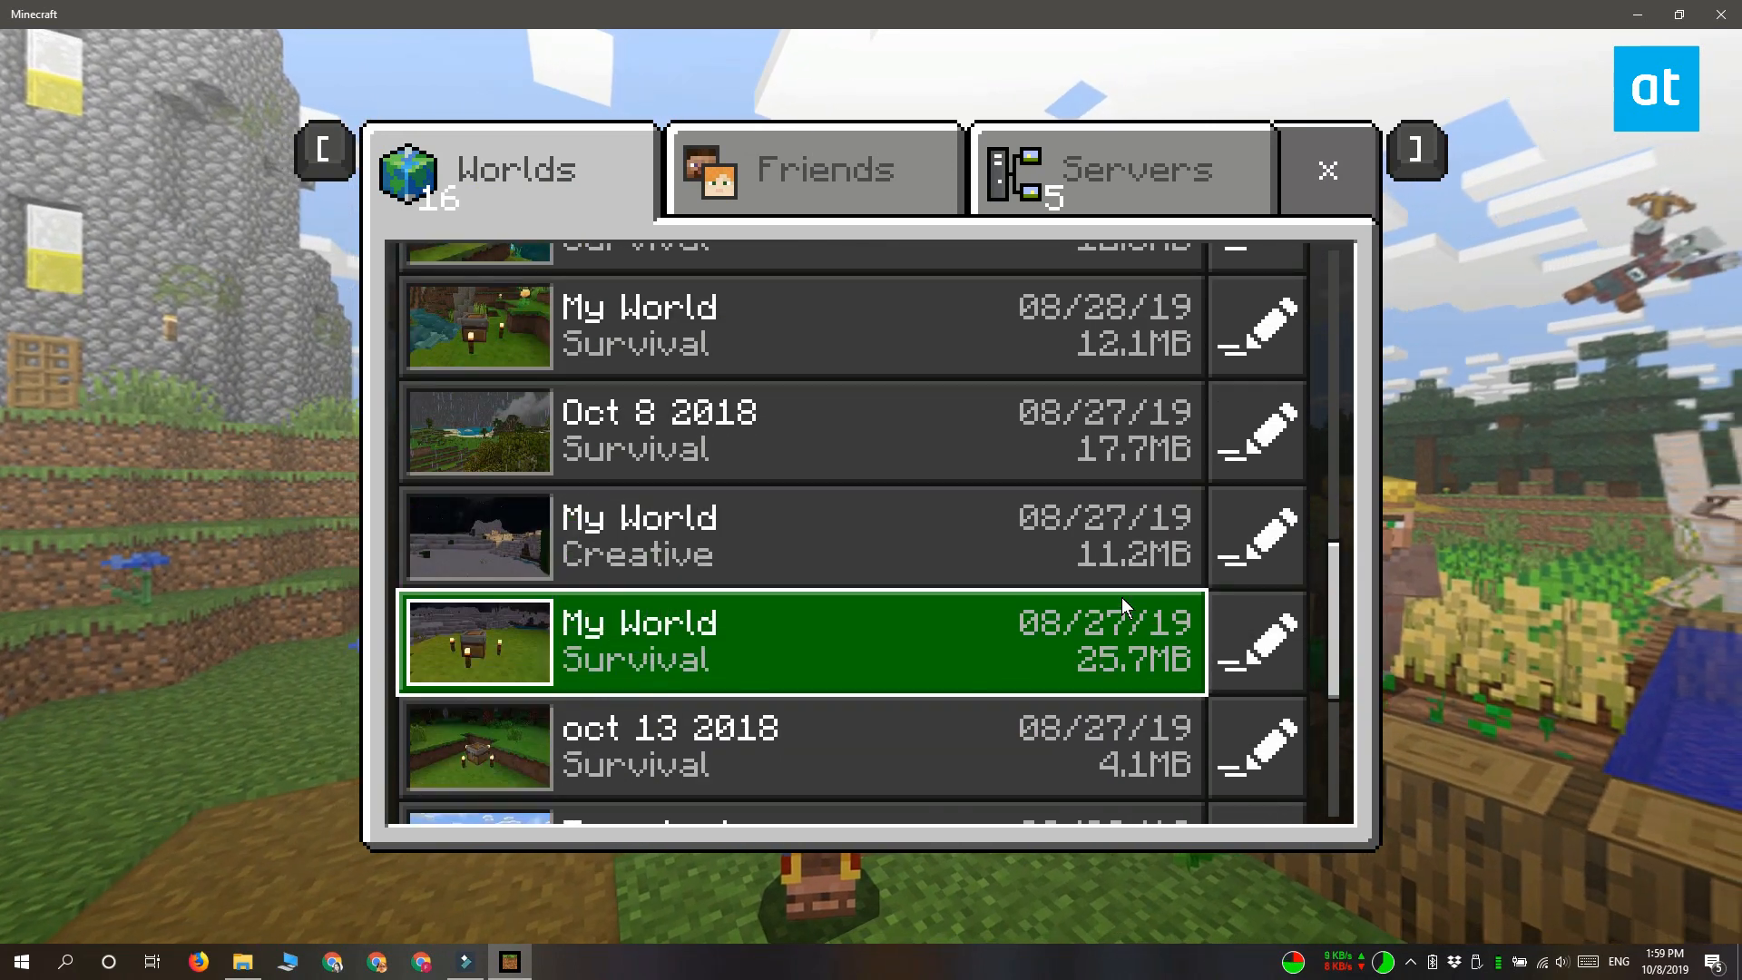
scroll(down, 3)
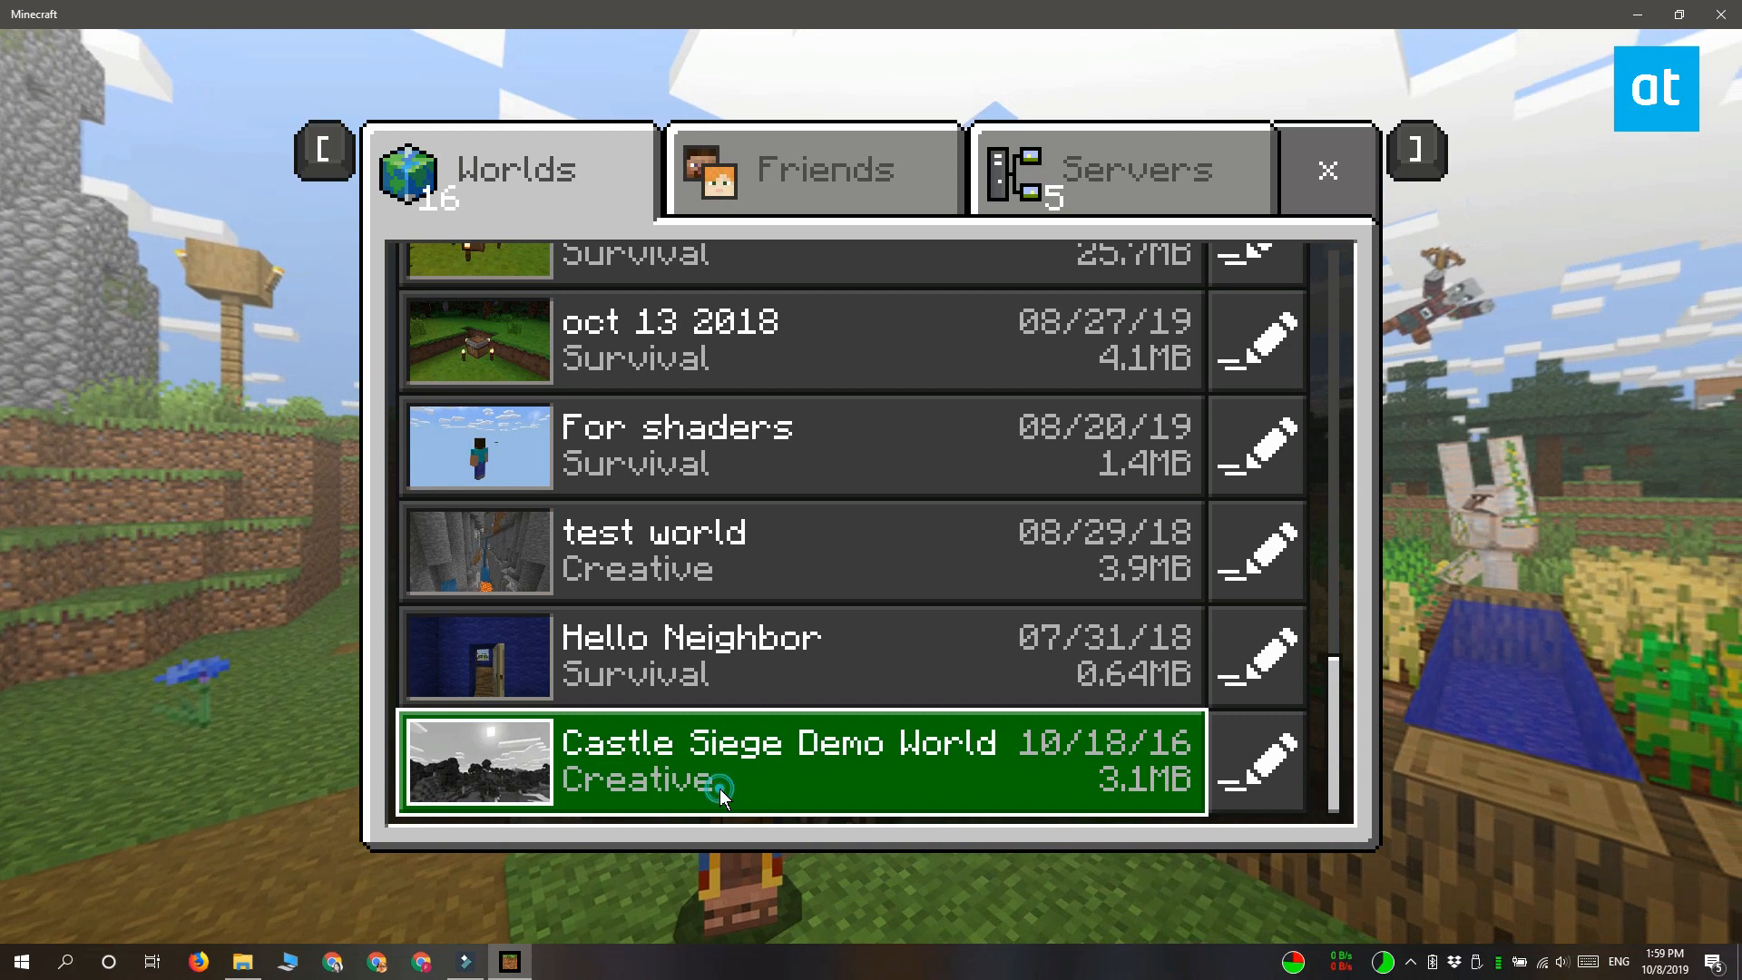
mouse_move(717, 617)
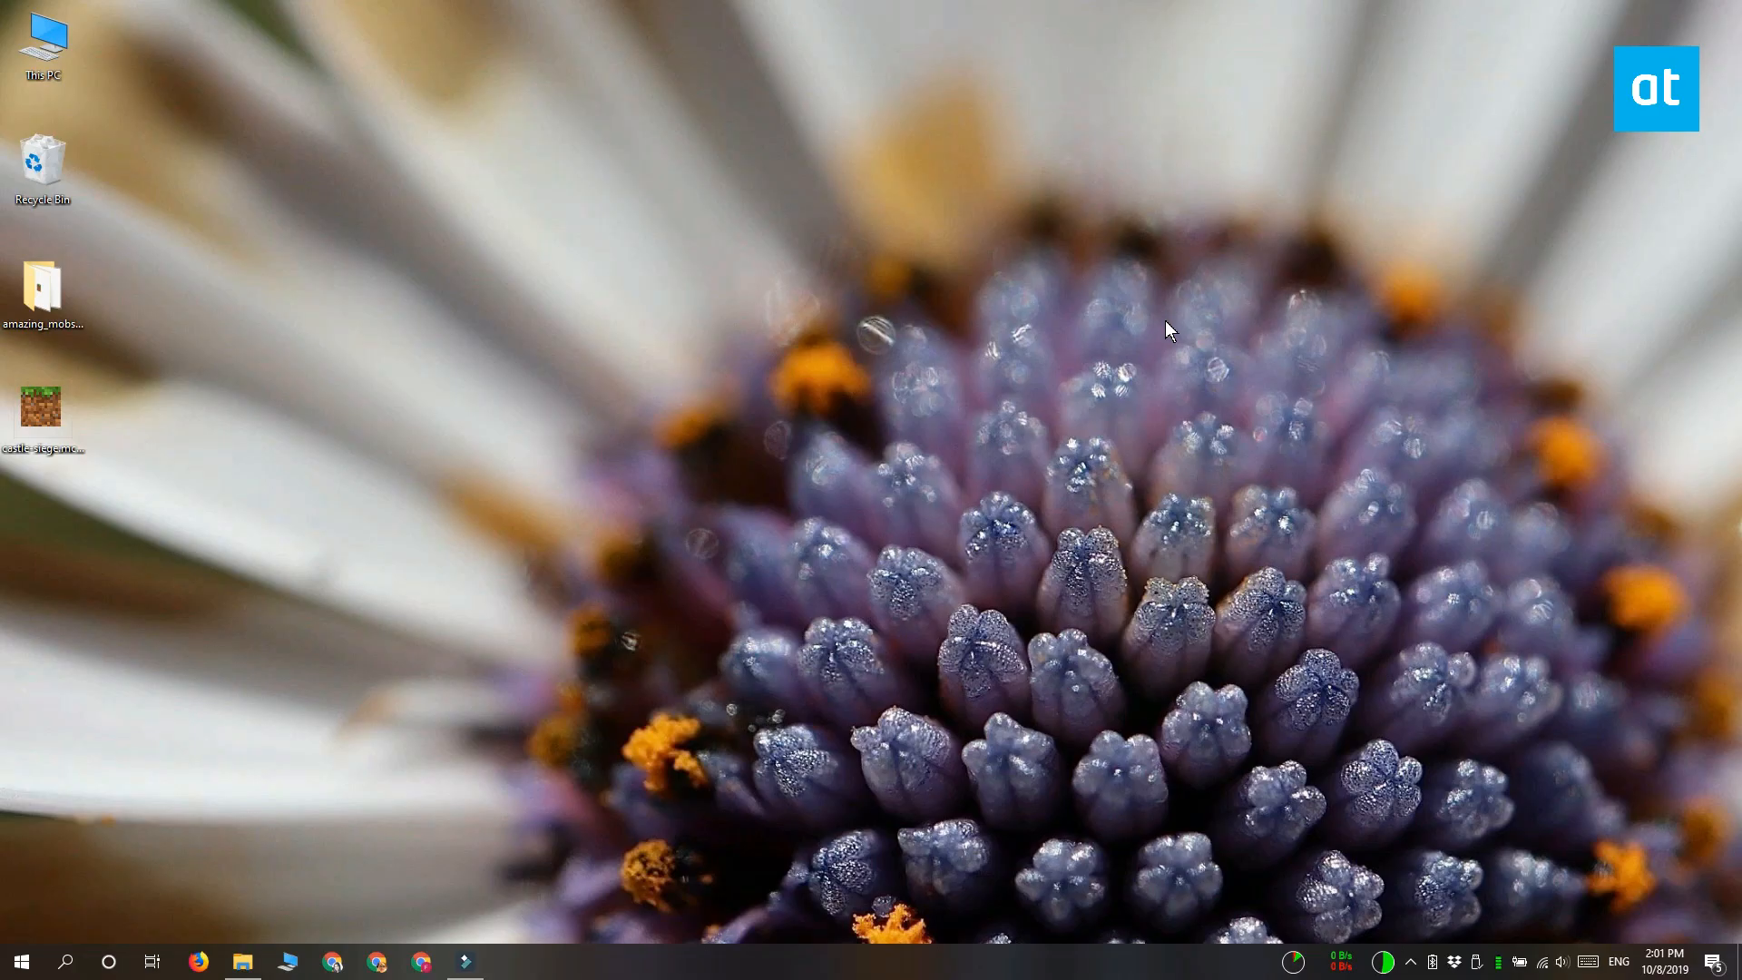
mouse_move(628, 772)
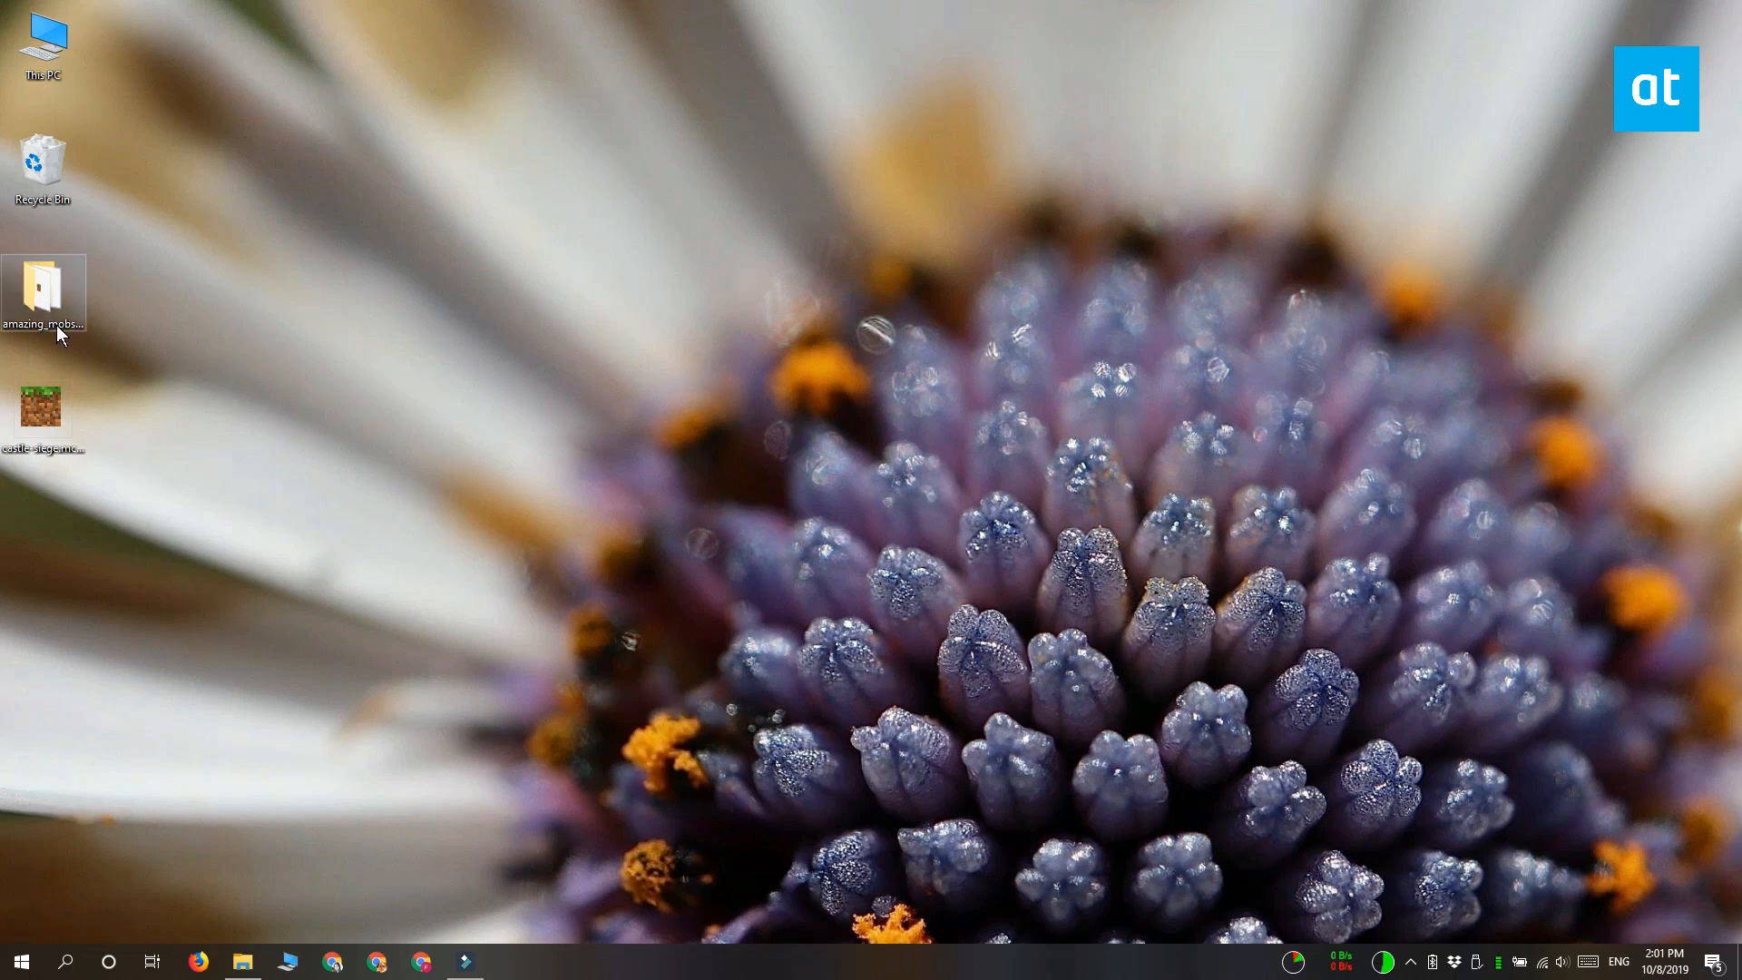
double_click(44, 291)
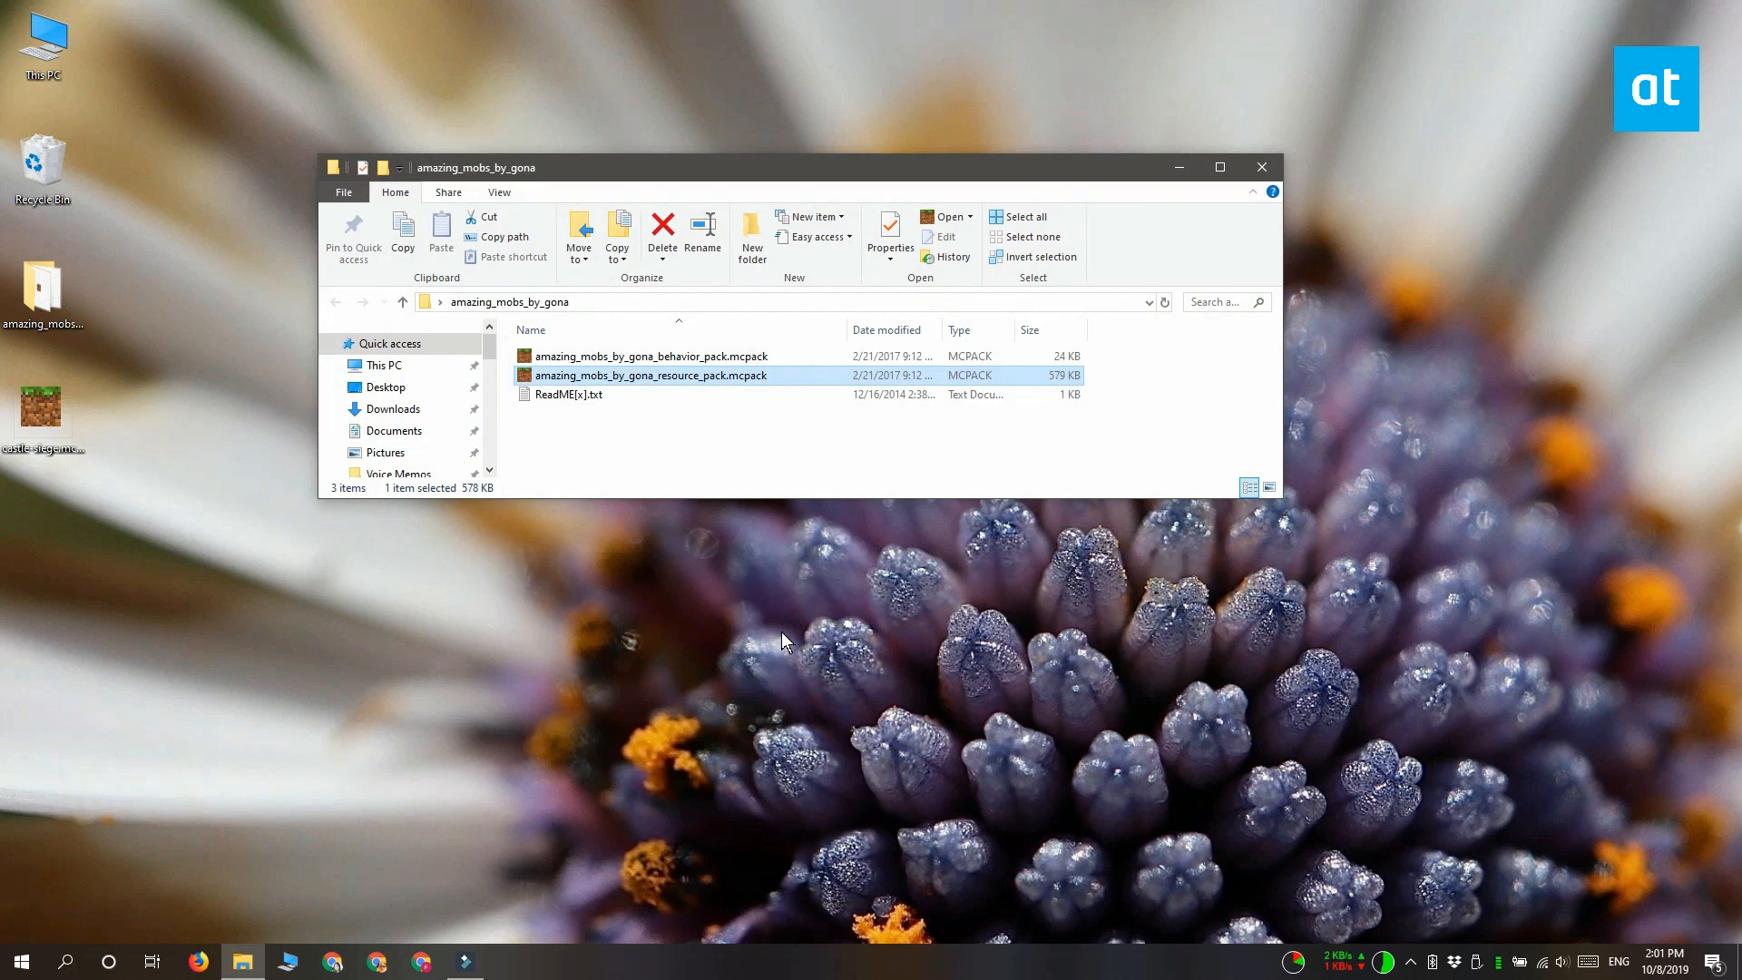
Import amazing_mobs_by_gona_behavior_pack.mcpack and amazing_mobs_by_gona_resource_pack.mcpack into Minecraft
click(650, 356)
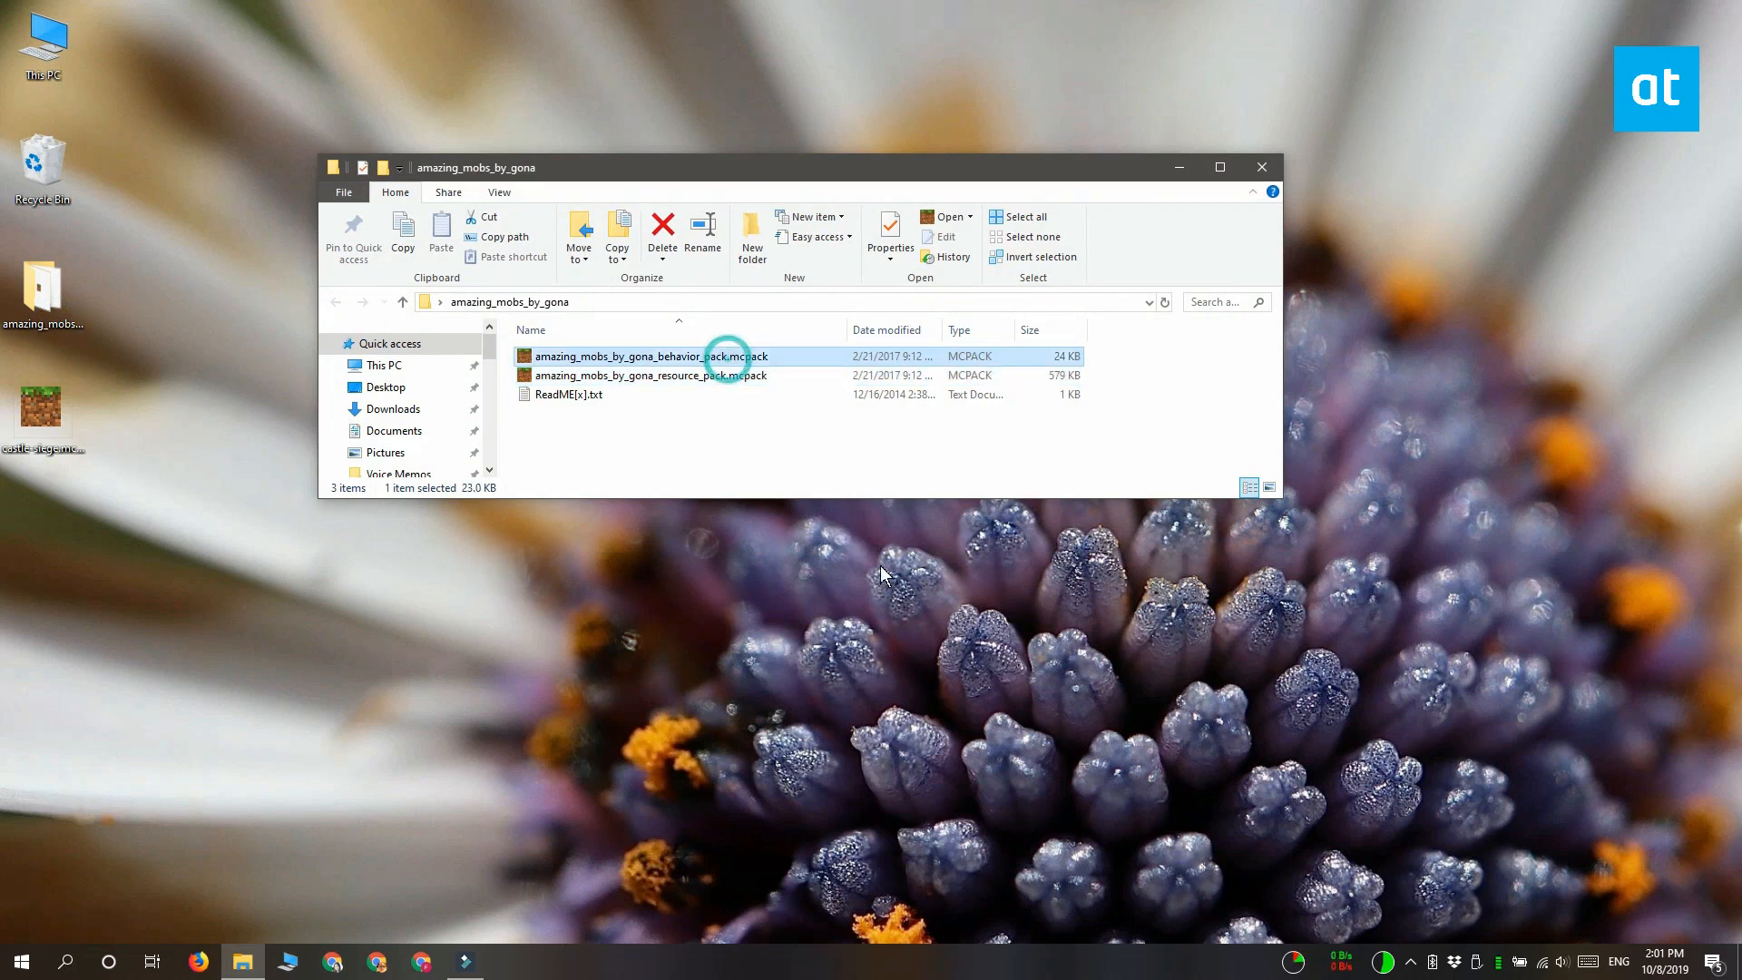
double_click(650, 356)
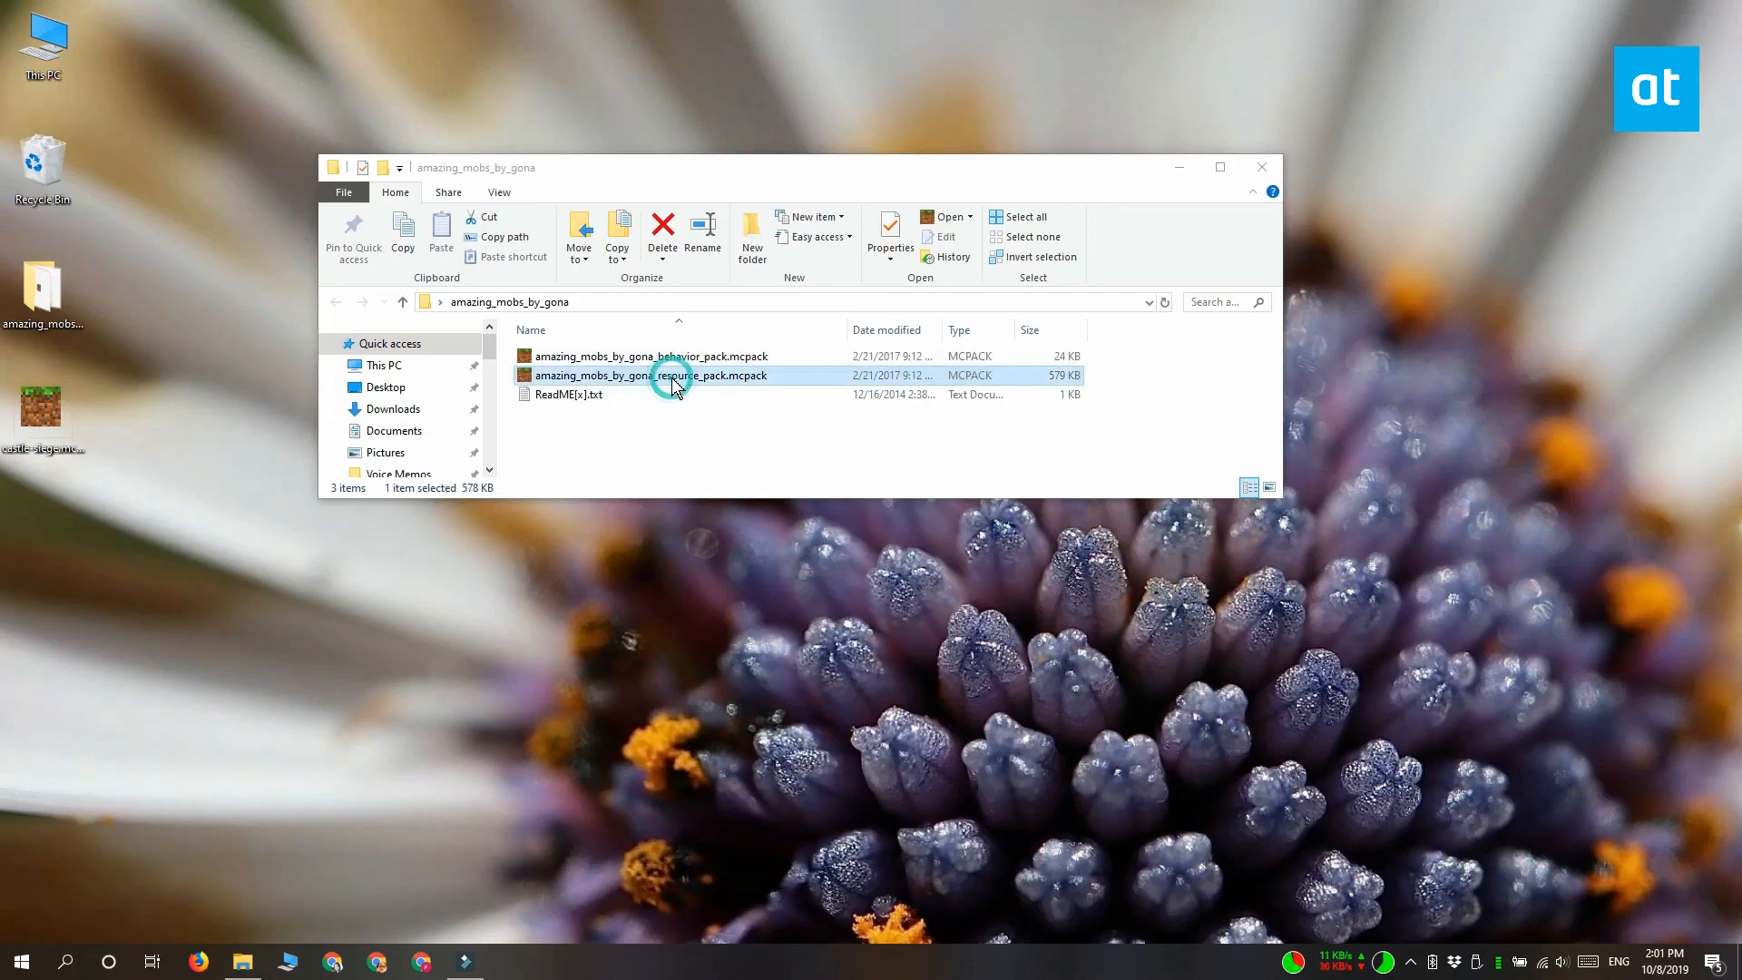
double_click(649, 375)
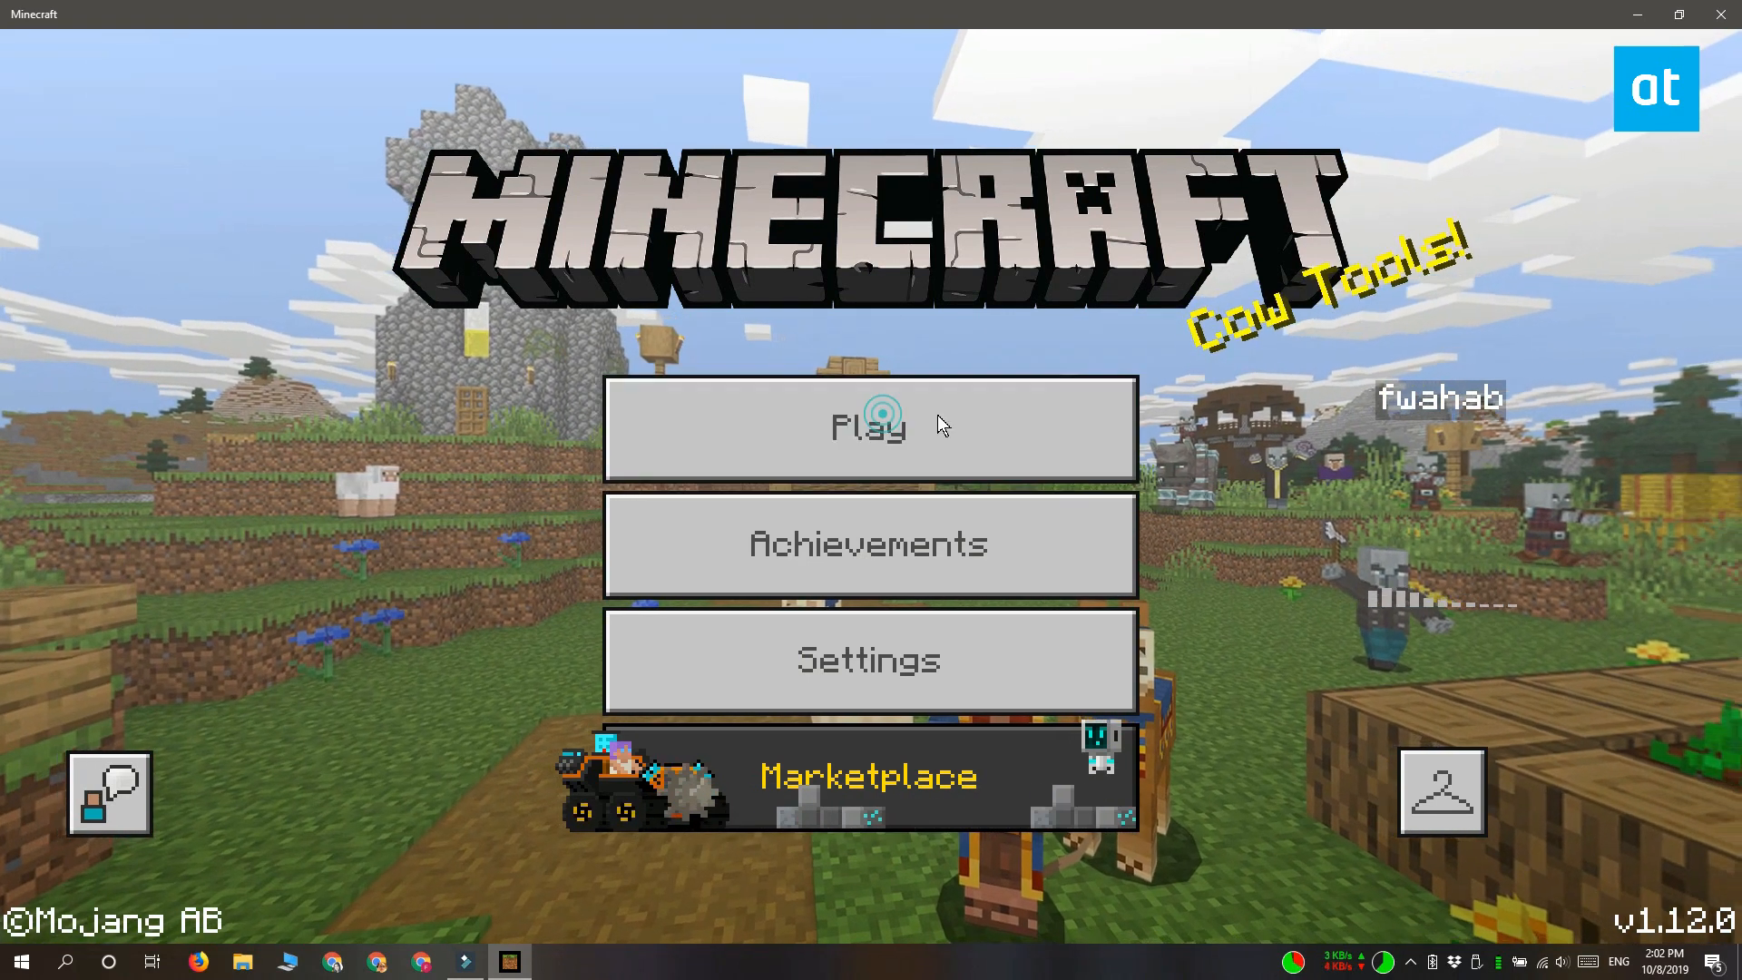
From the Play worlds list, edit the 10/08/19 My World entry
click(868, 427)
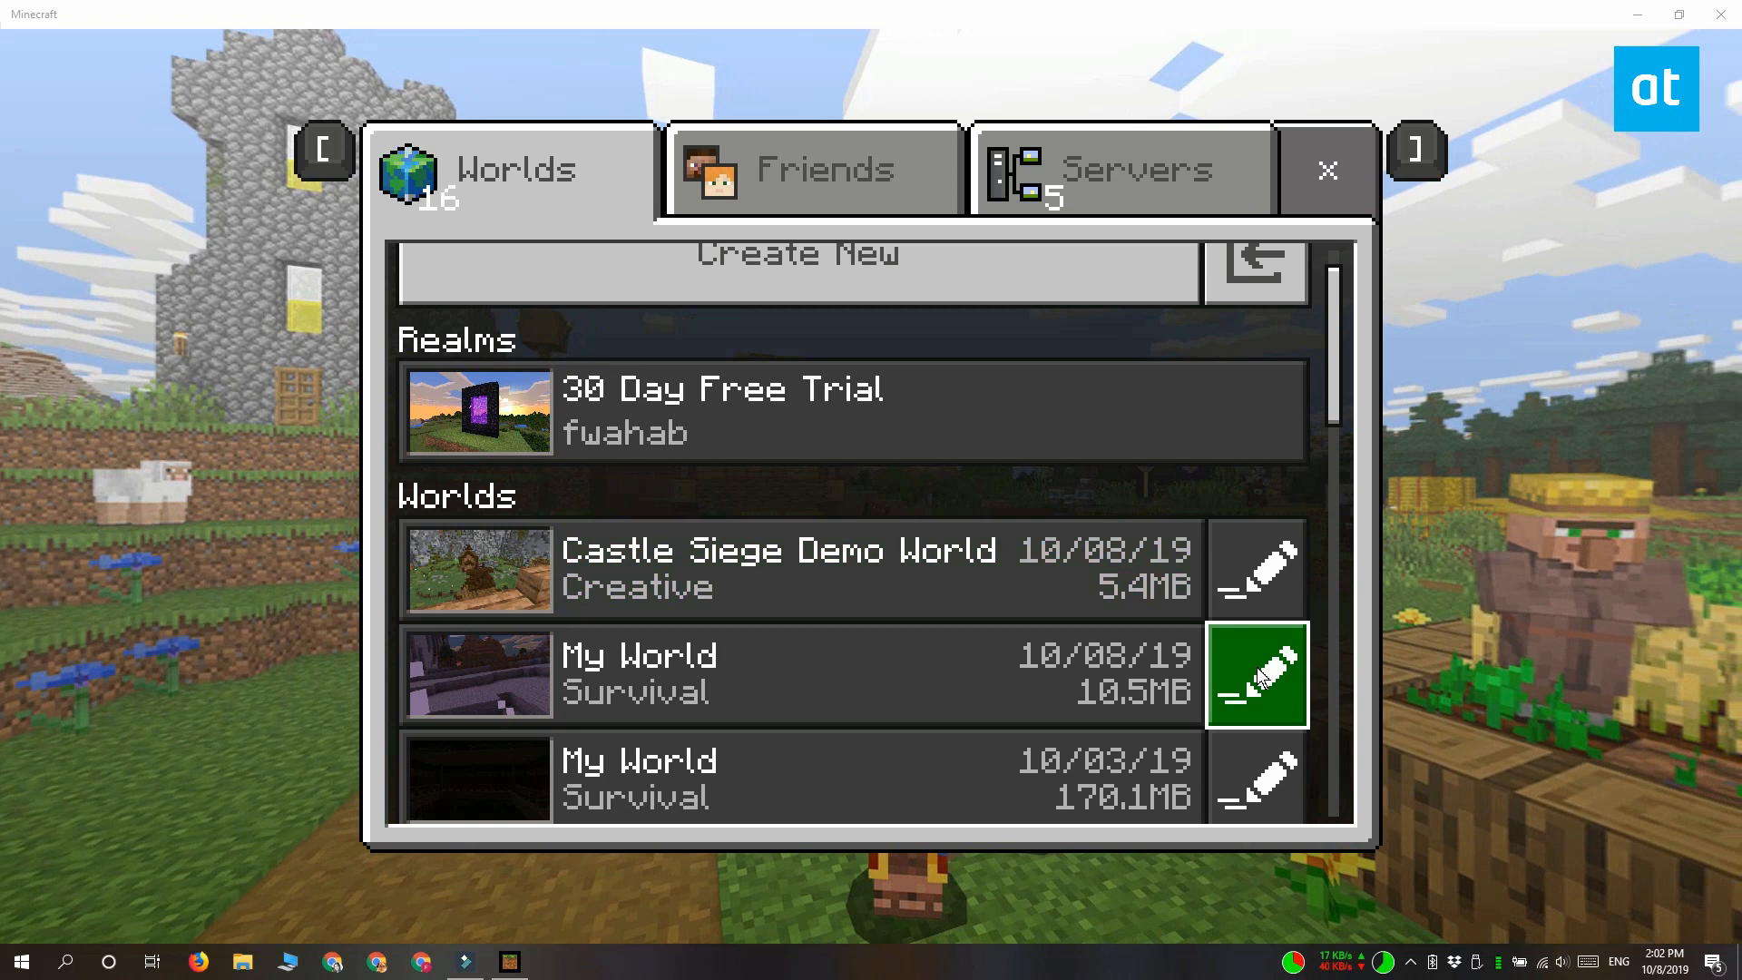
mouse_move(400, 666)
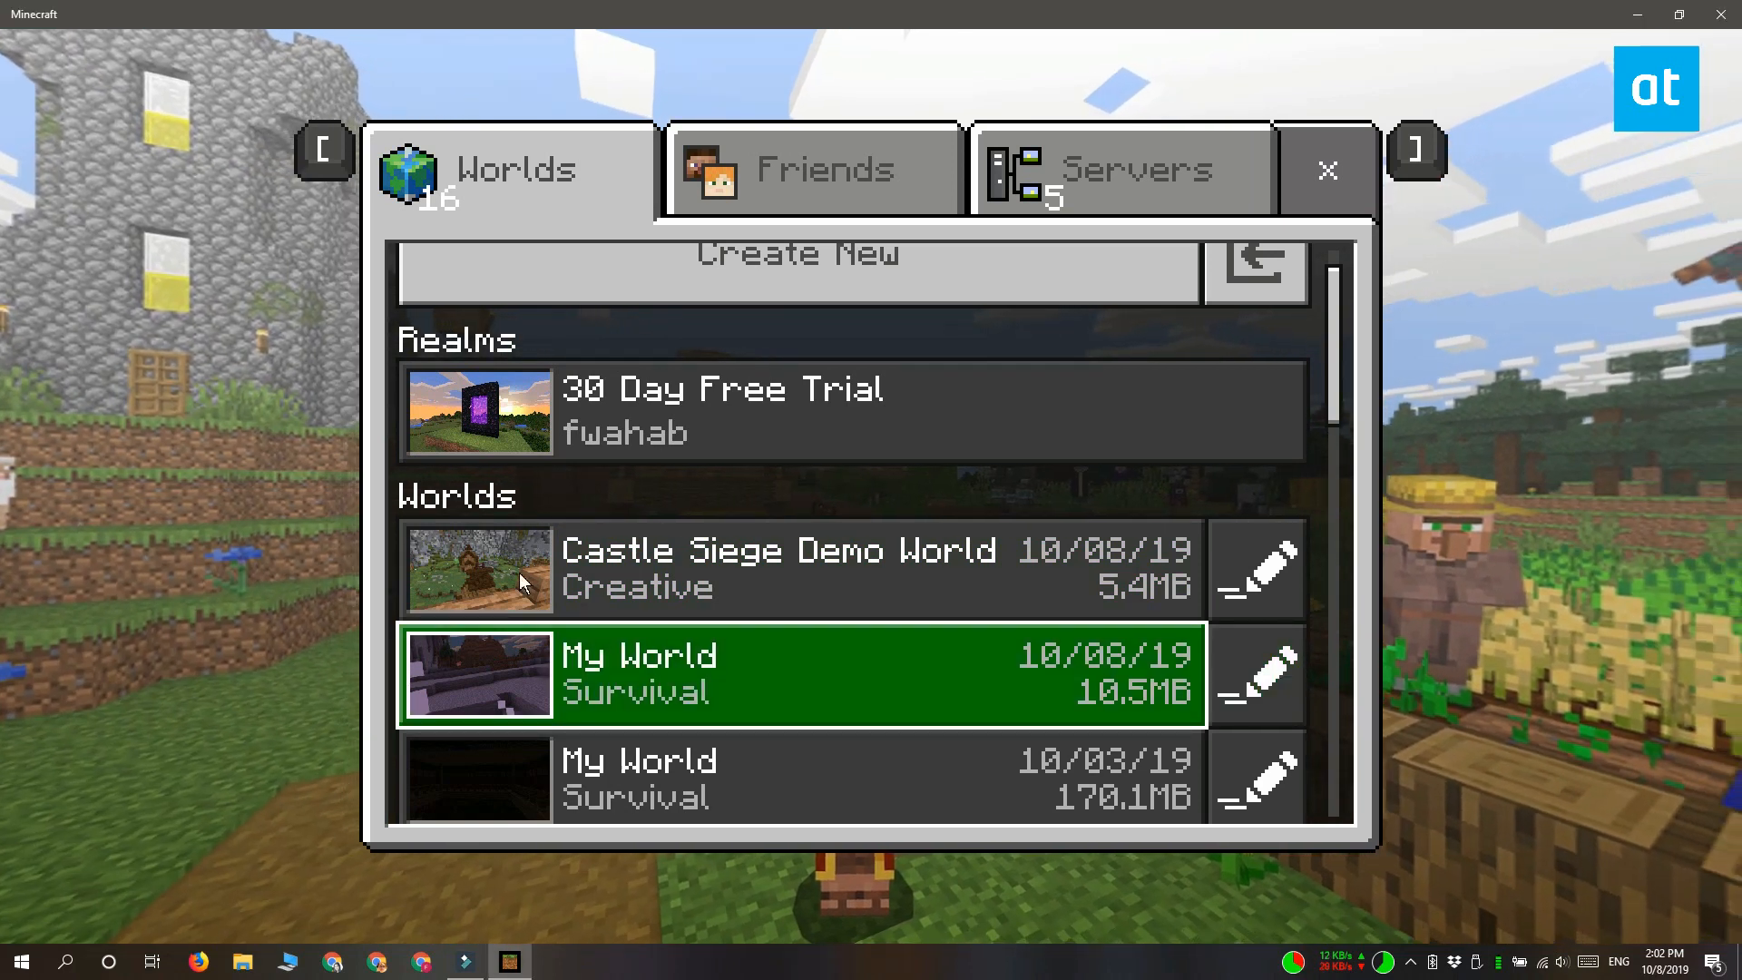
click(1256, 674)
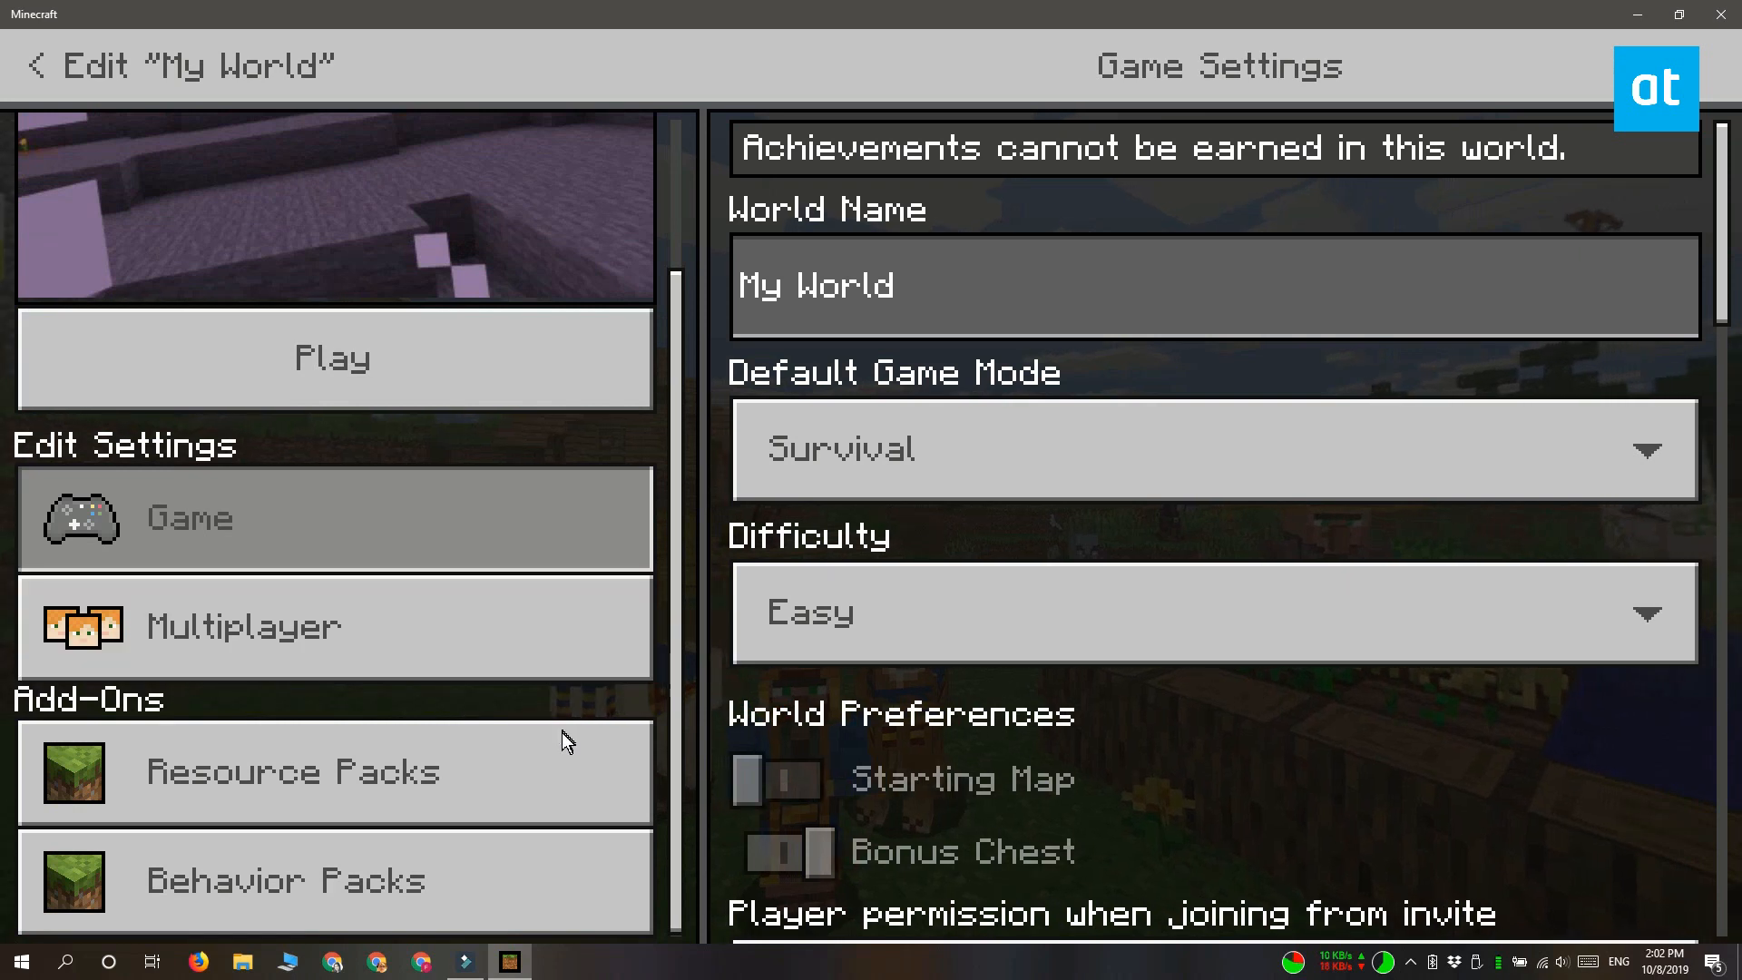
View My World's Resource Packs, confirming Amazing Mobs v3 Resource Pack is active
click(333, 772)
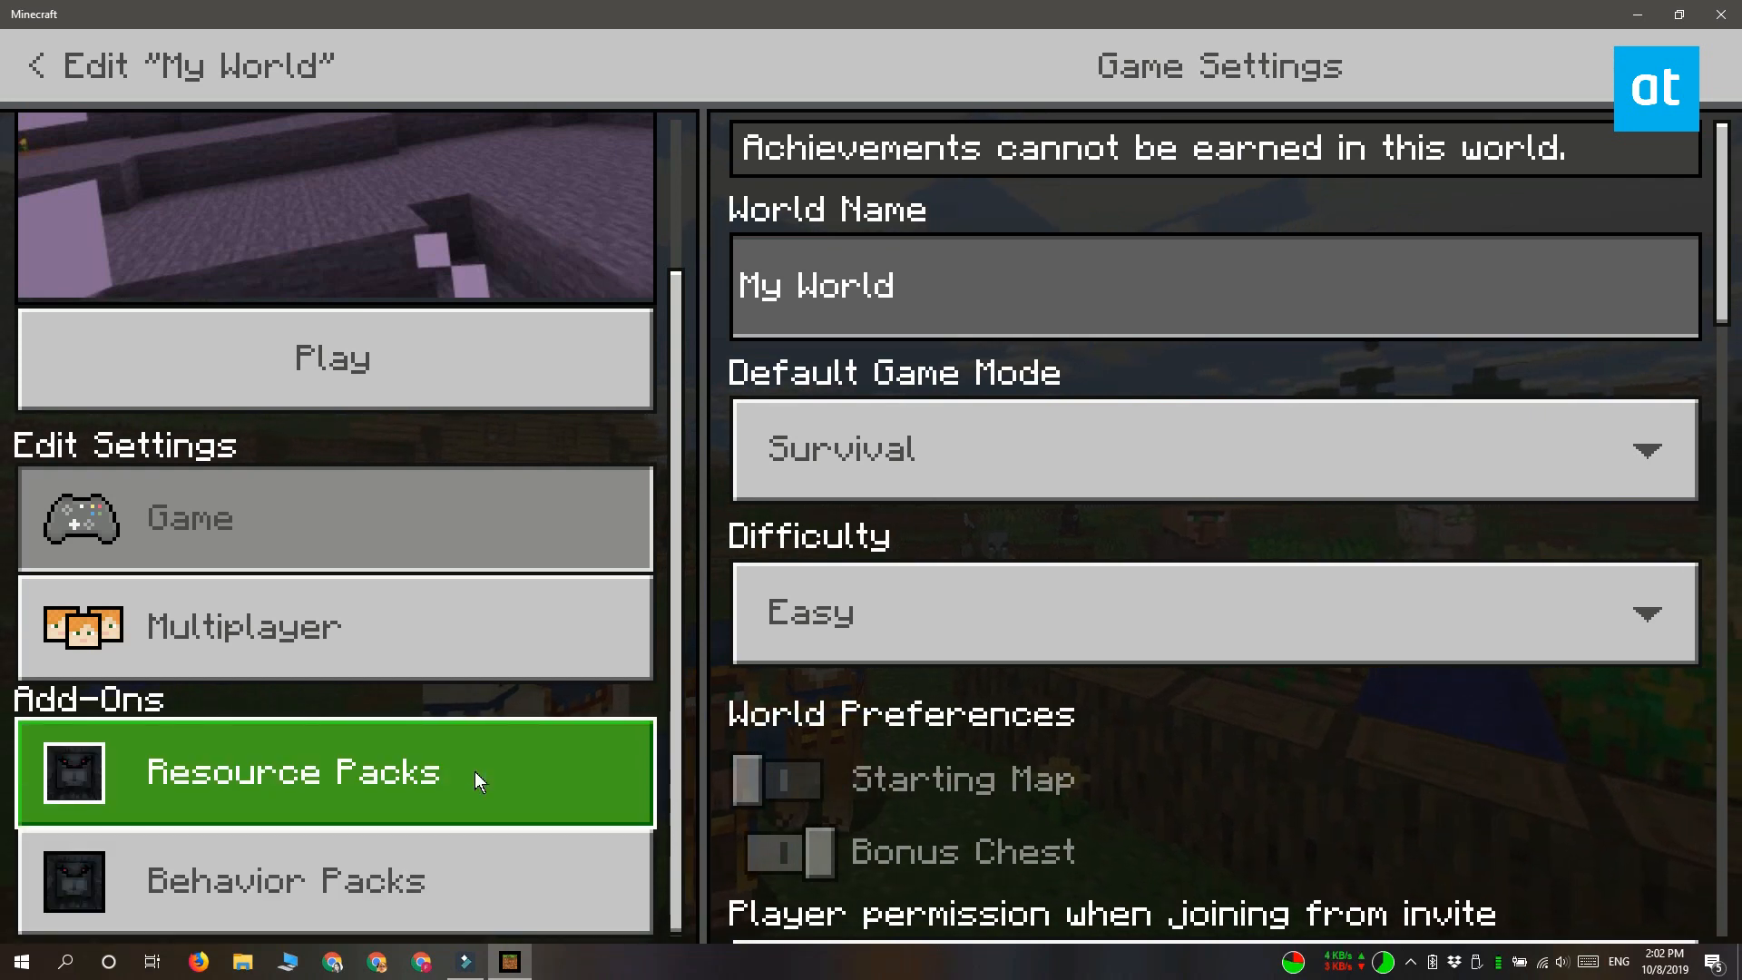
click(333, 771)
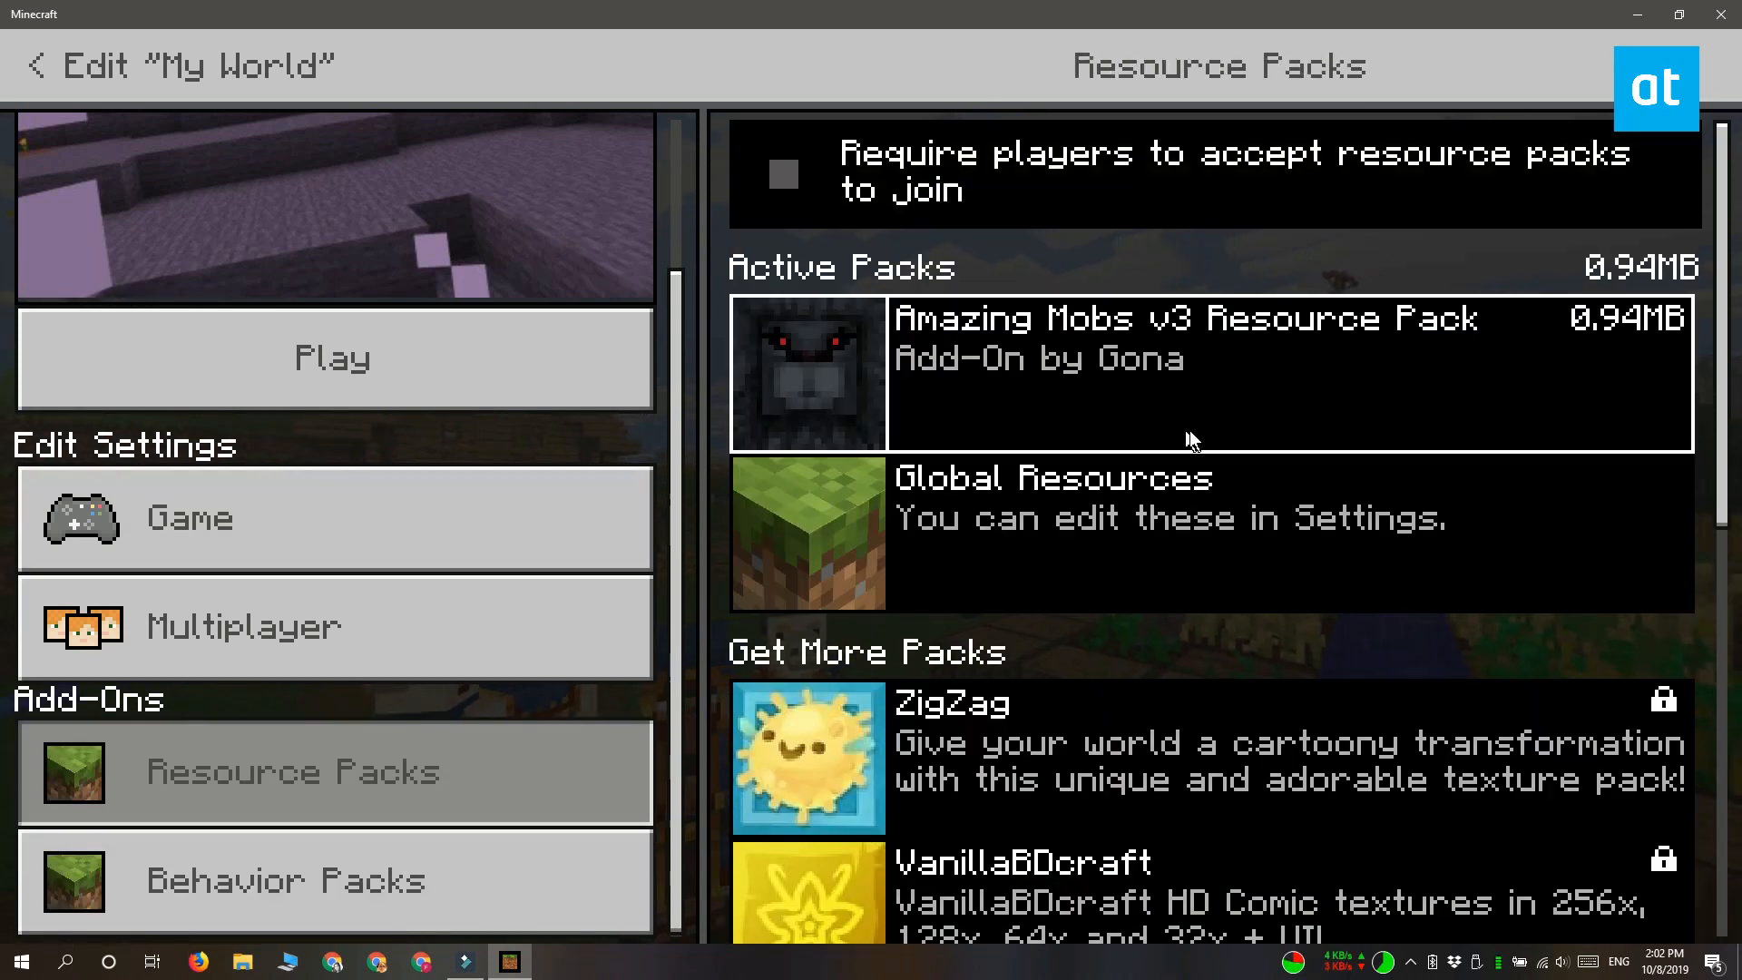
Activate Amazing Mobs v4 Behavior Pack for My World and start playing it
click(1157, 425)
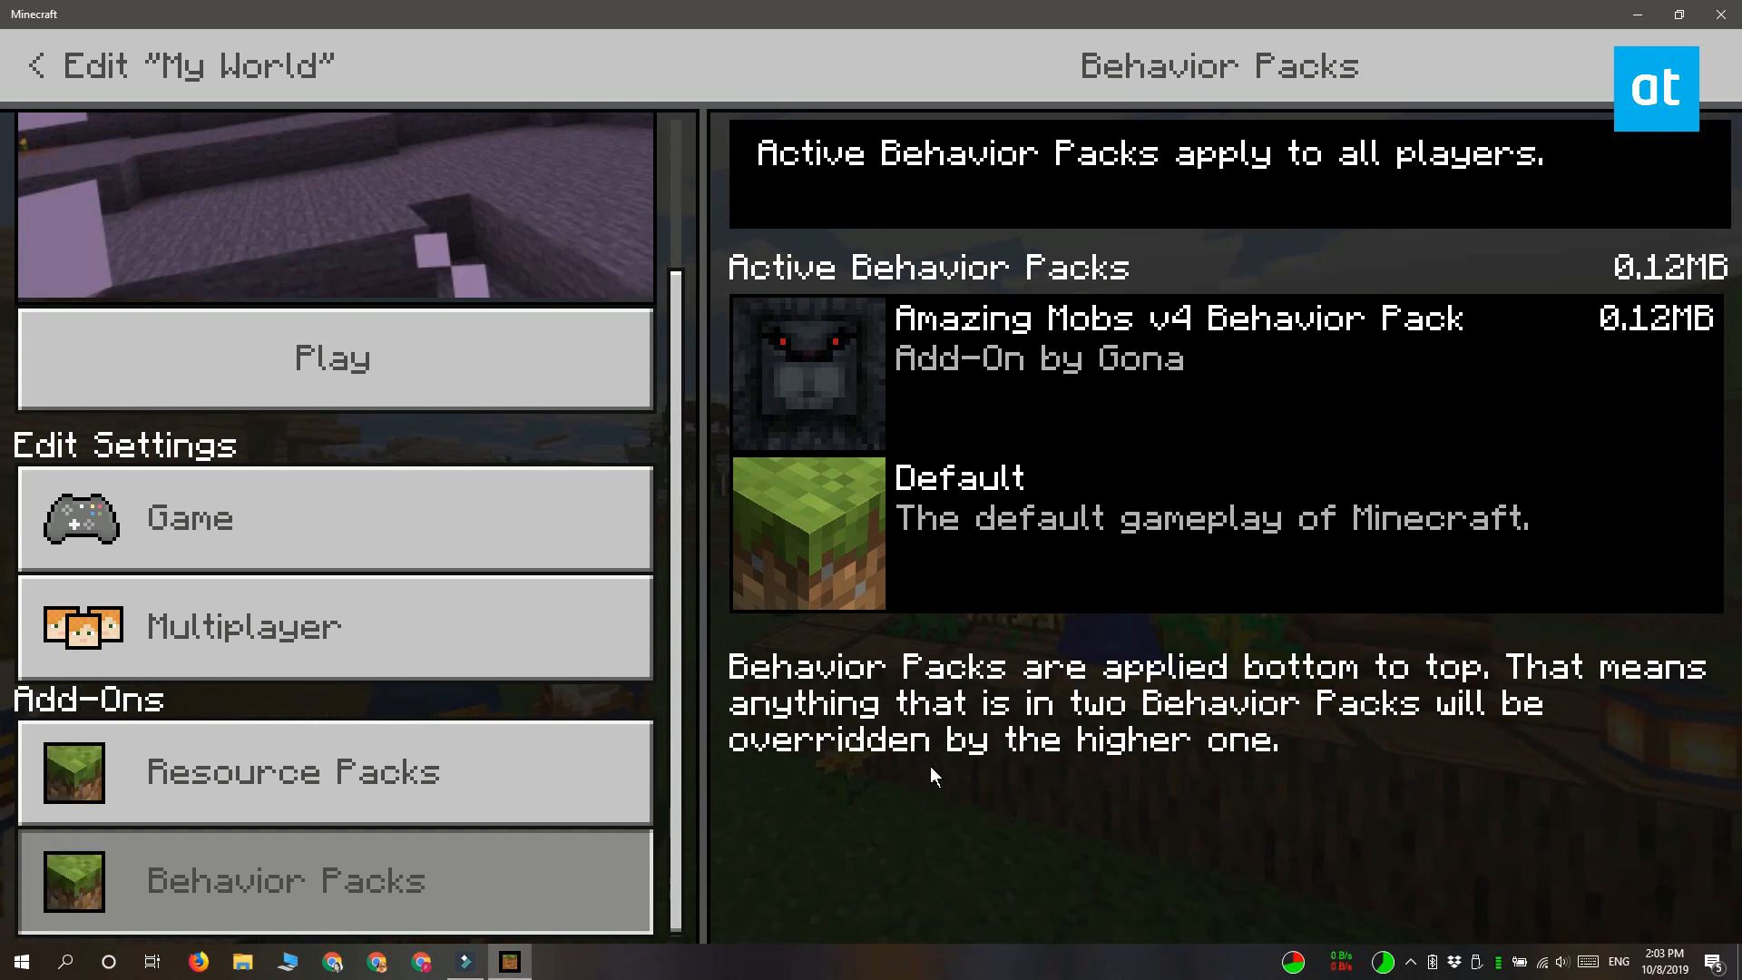
mouse_move(456, 355)
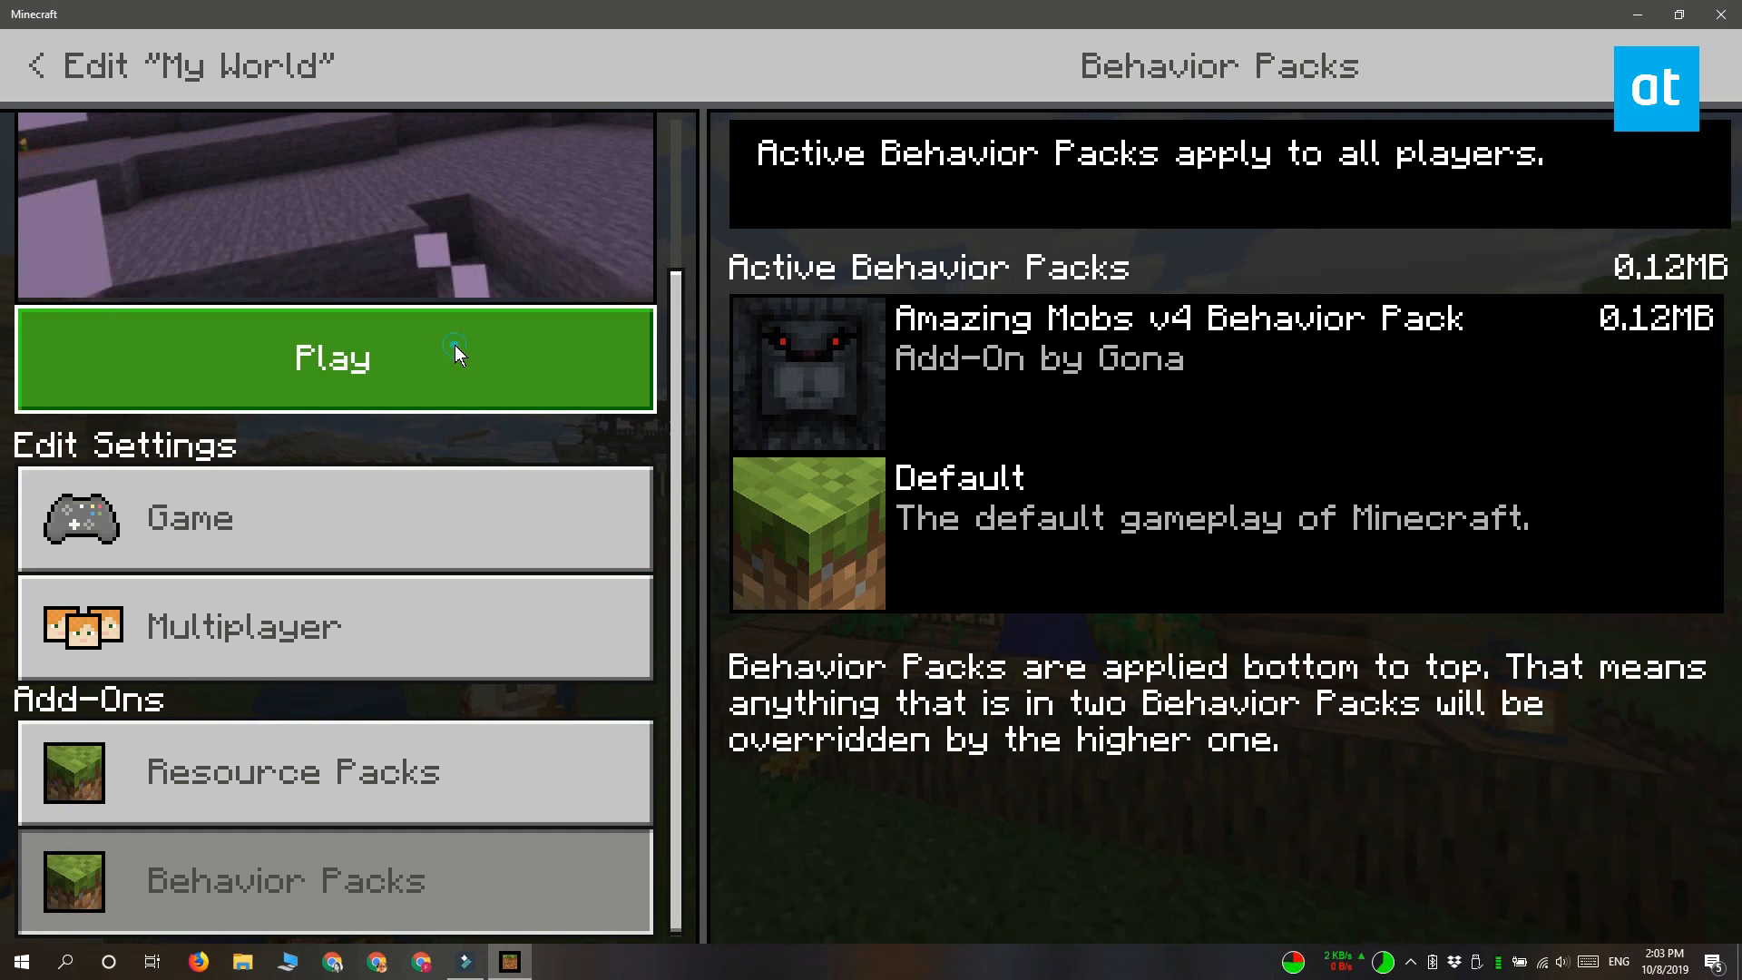
click(333, 357)
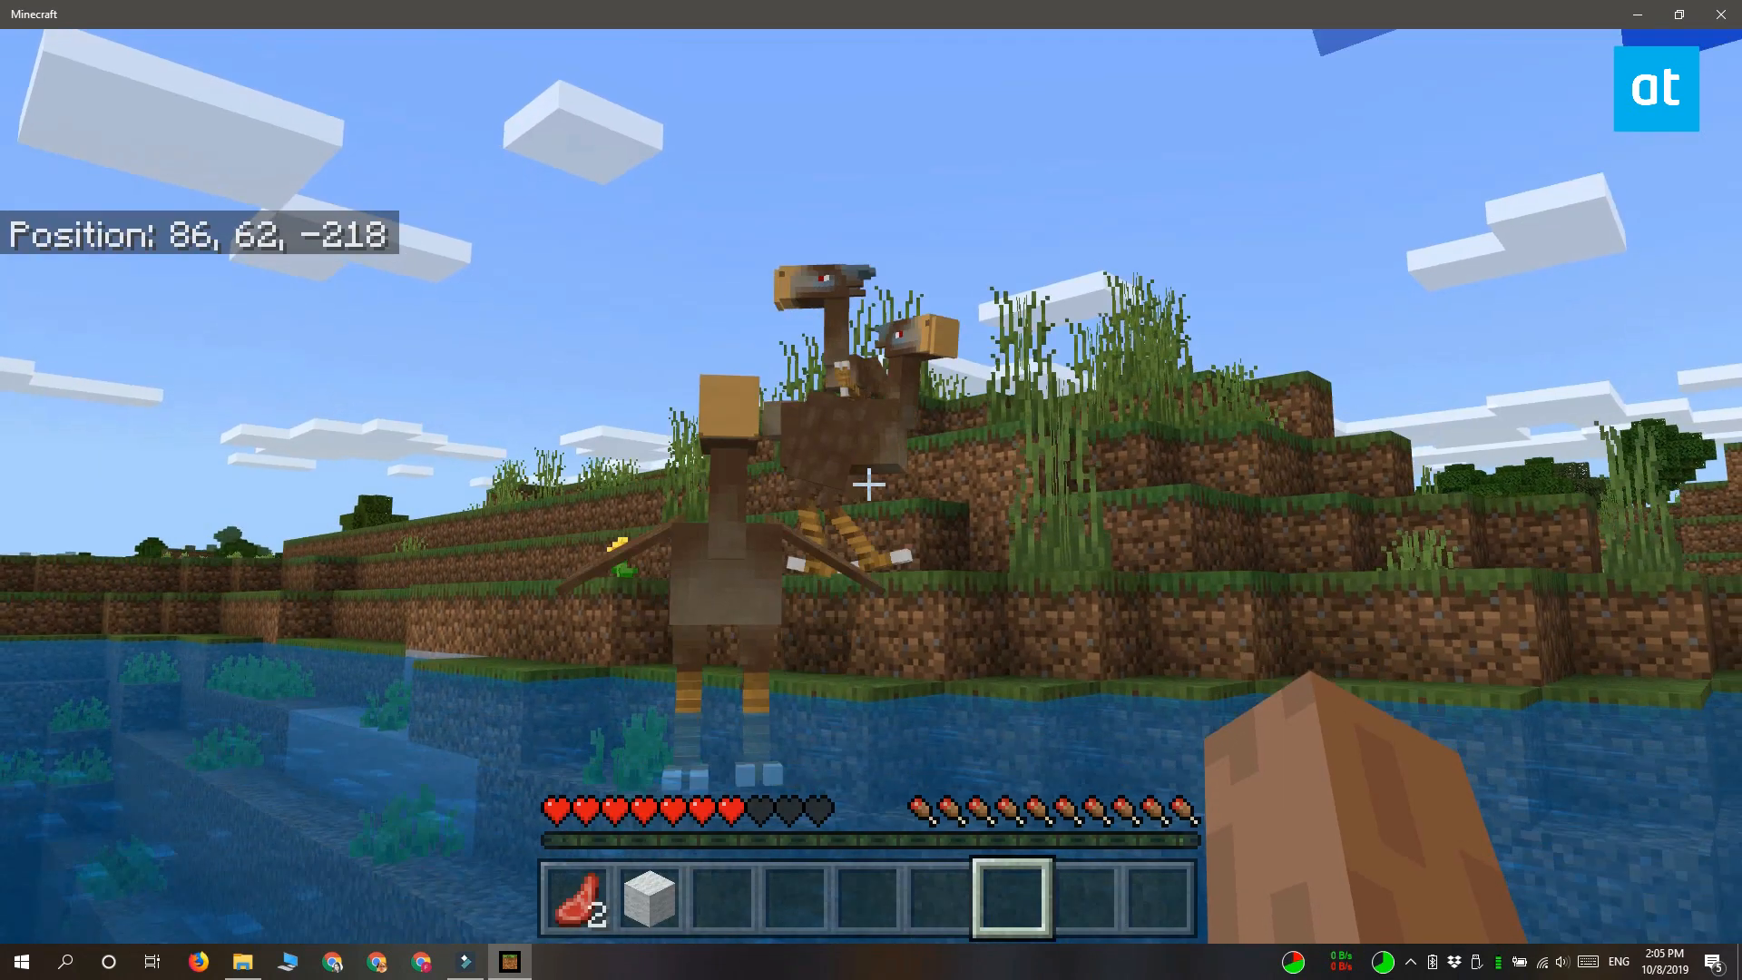